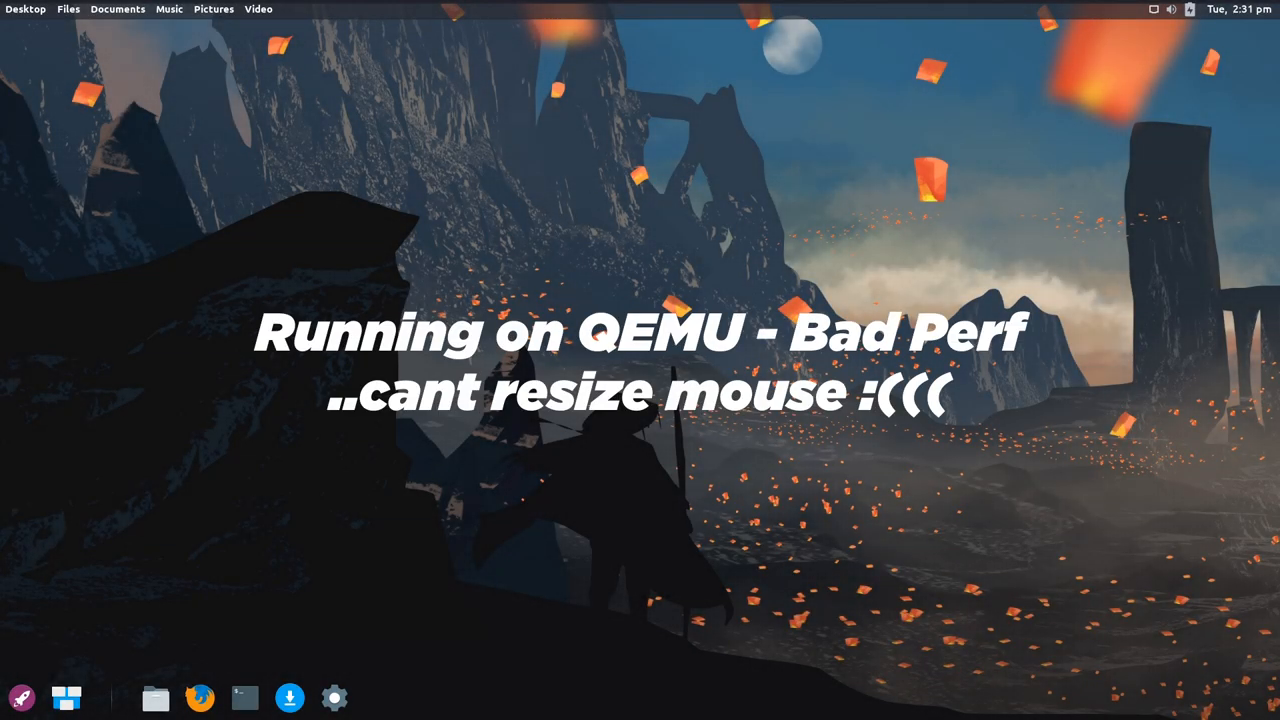
pyautogui.moveTo(482, 232)
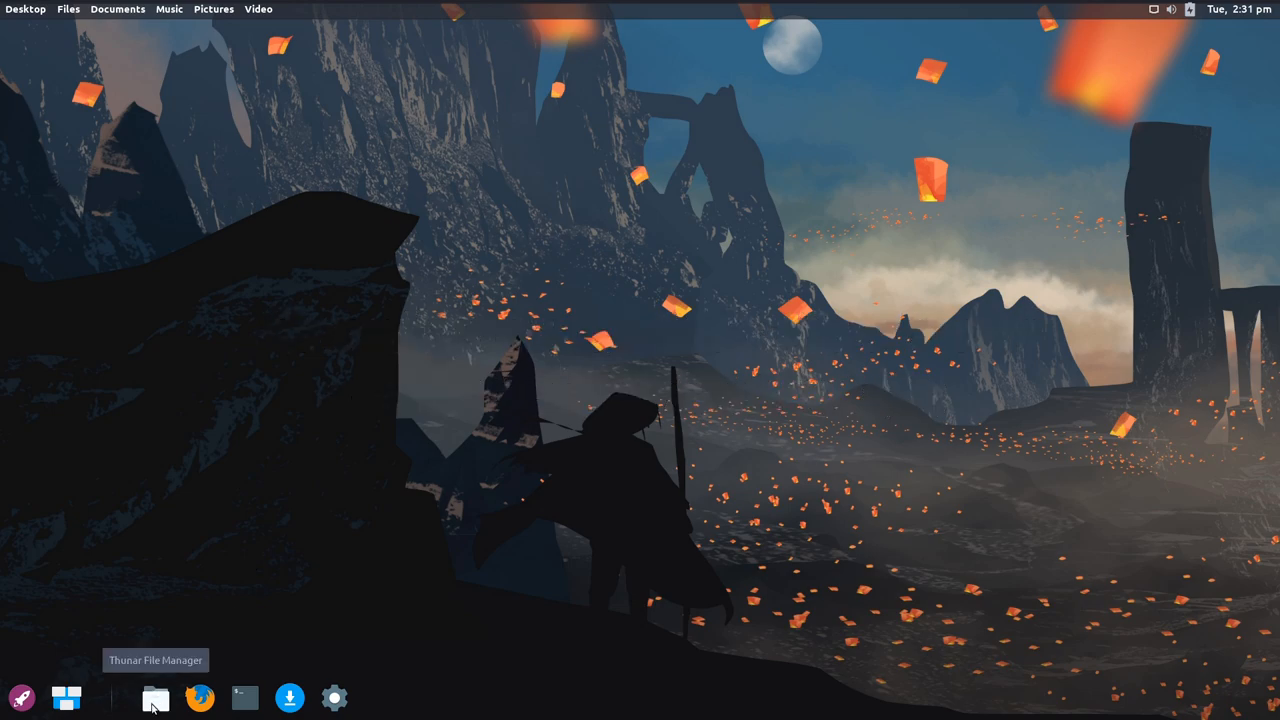
# Browse Thunar's File and Edit menus and its Preferences side pane options
pyautogui.click(156, 696)
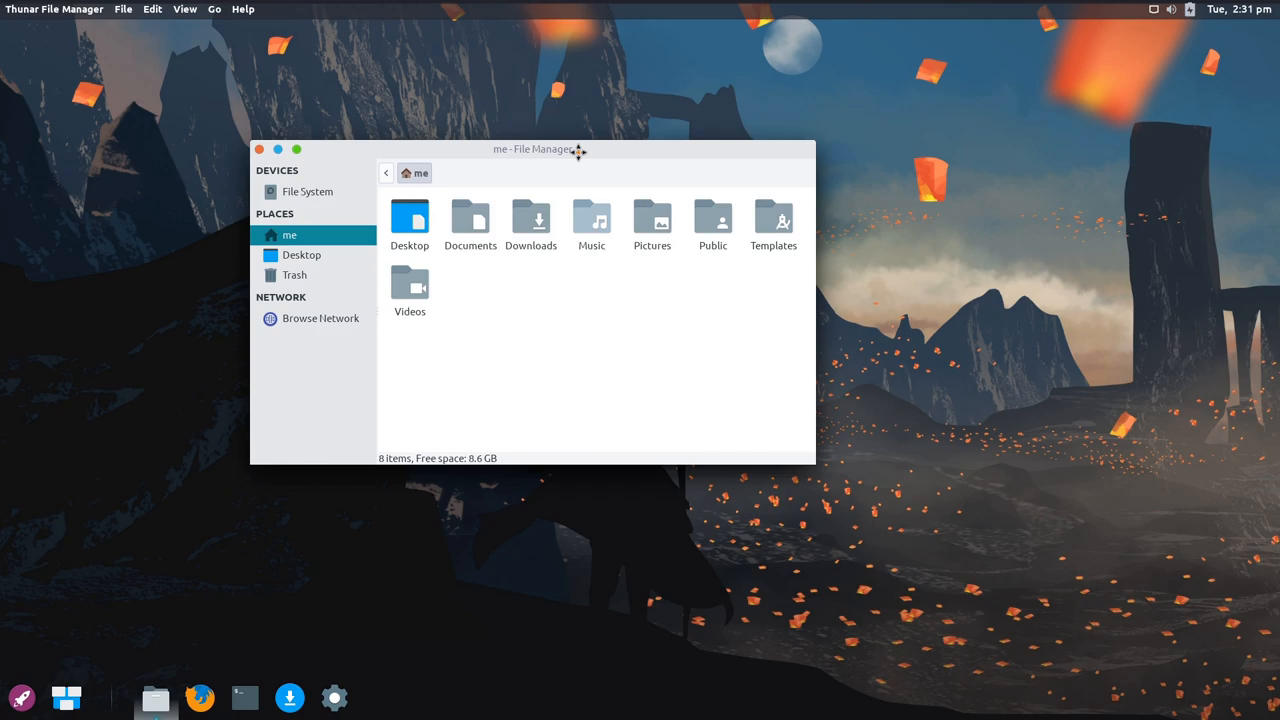
pyautogui.click(124, 8)
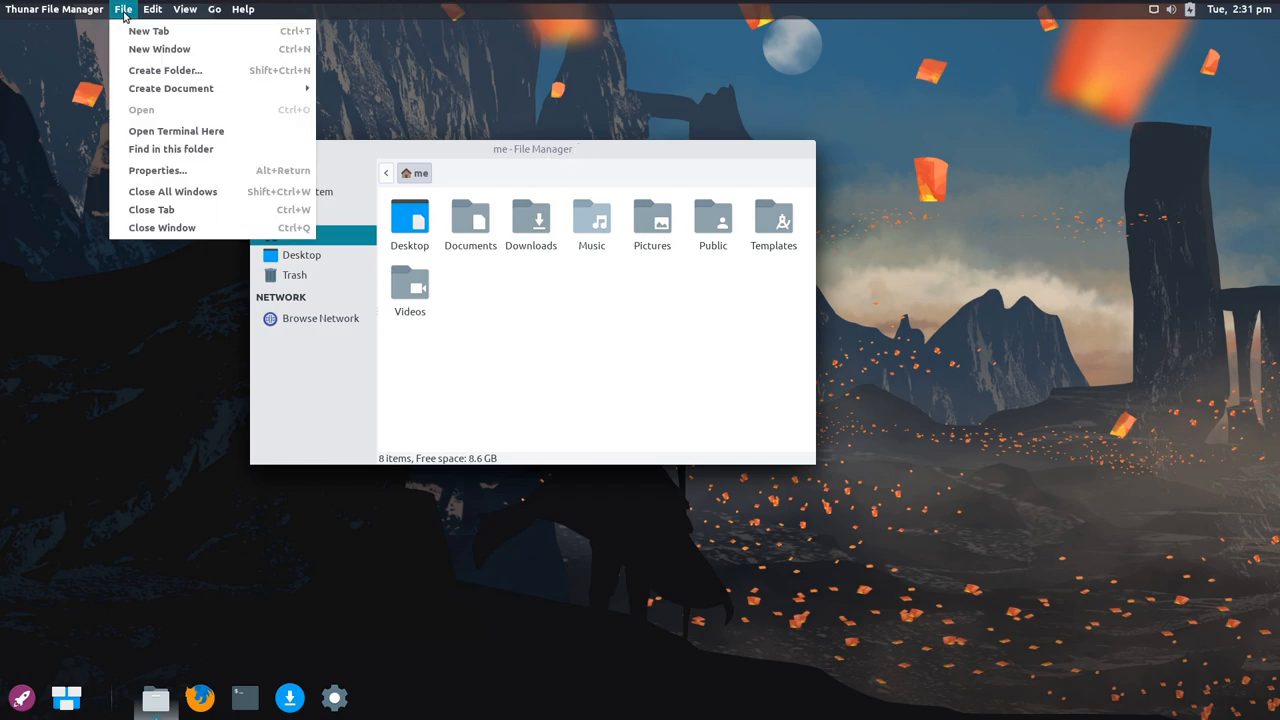
pyautogui.click(152, 8)
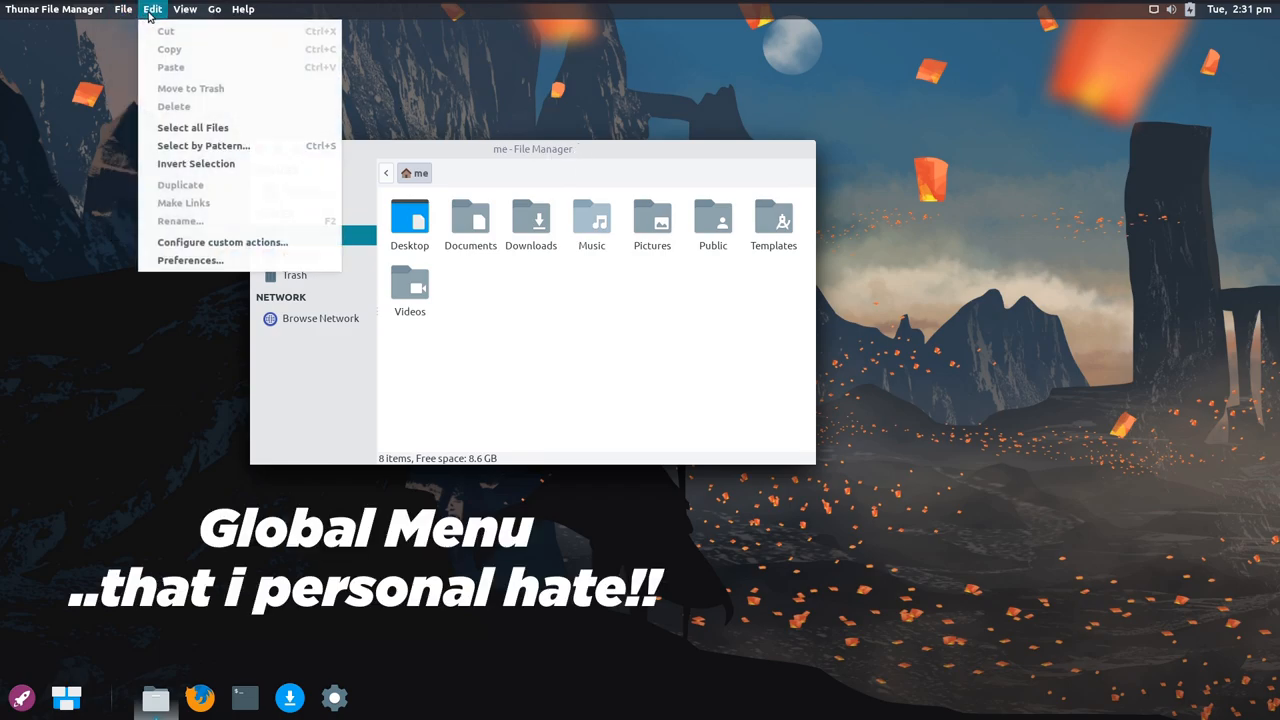
pyautogui.moveTo(222, 242)
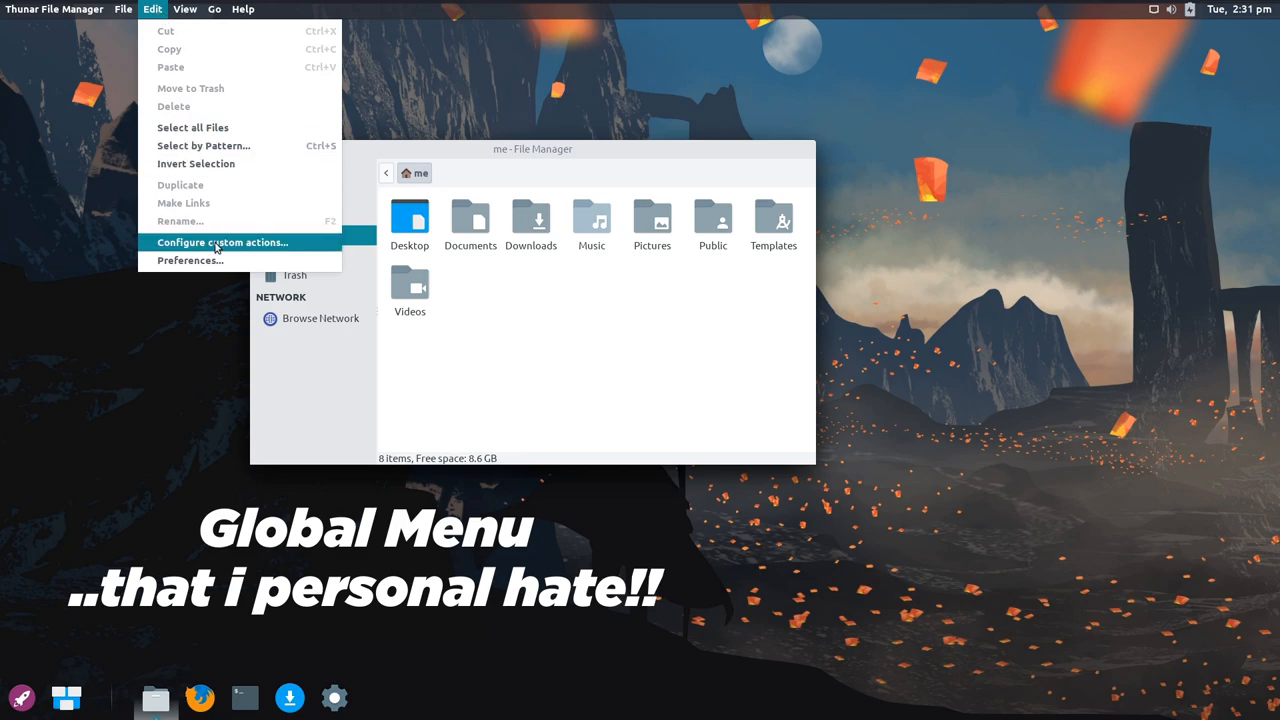
pyautogui.click(190, 260)
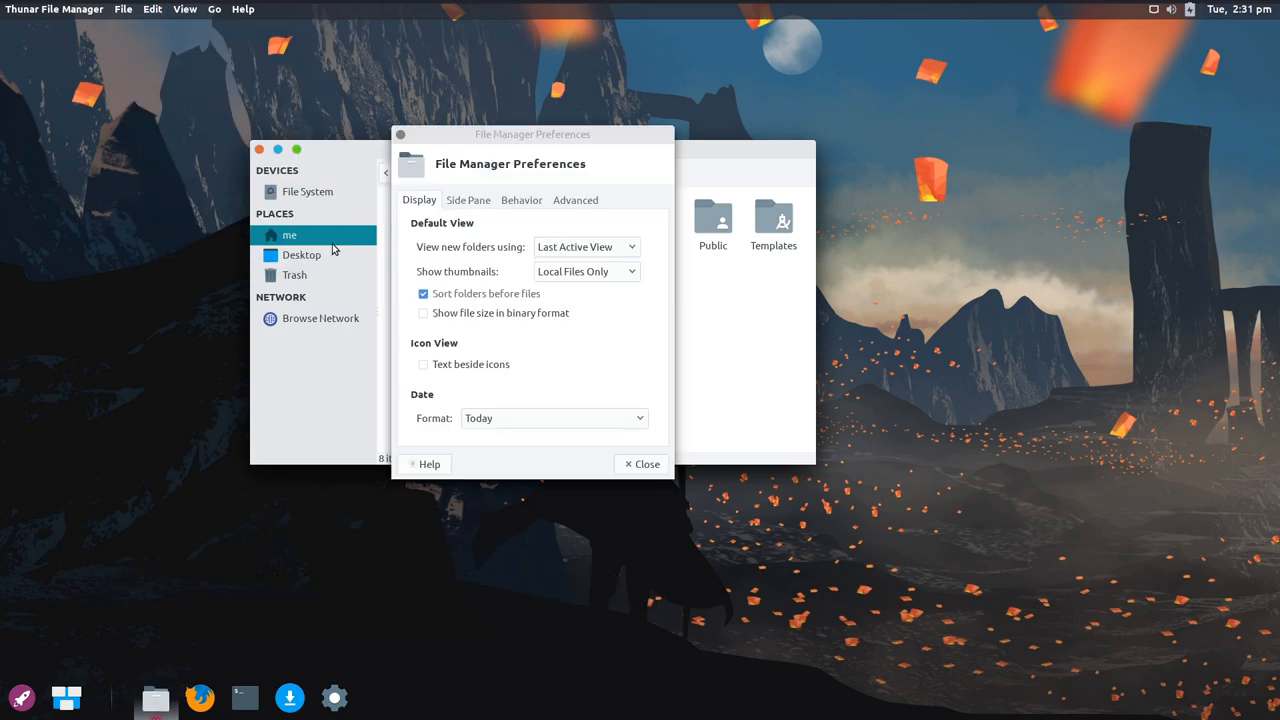
pyautogui.click(468, 200)
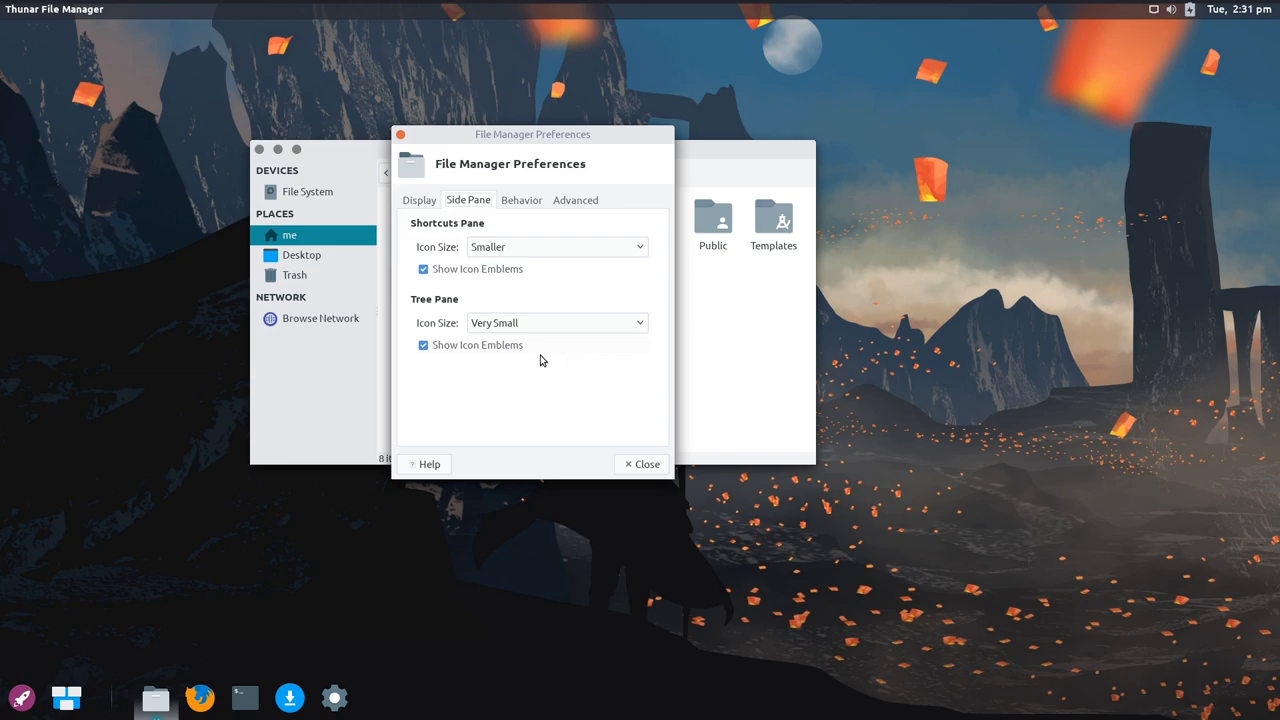
pyautogui.click(640, 464)
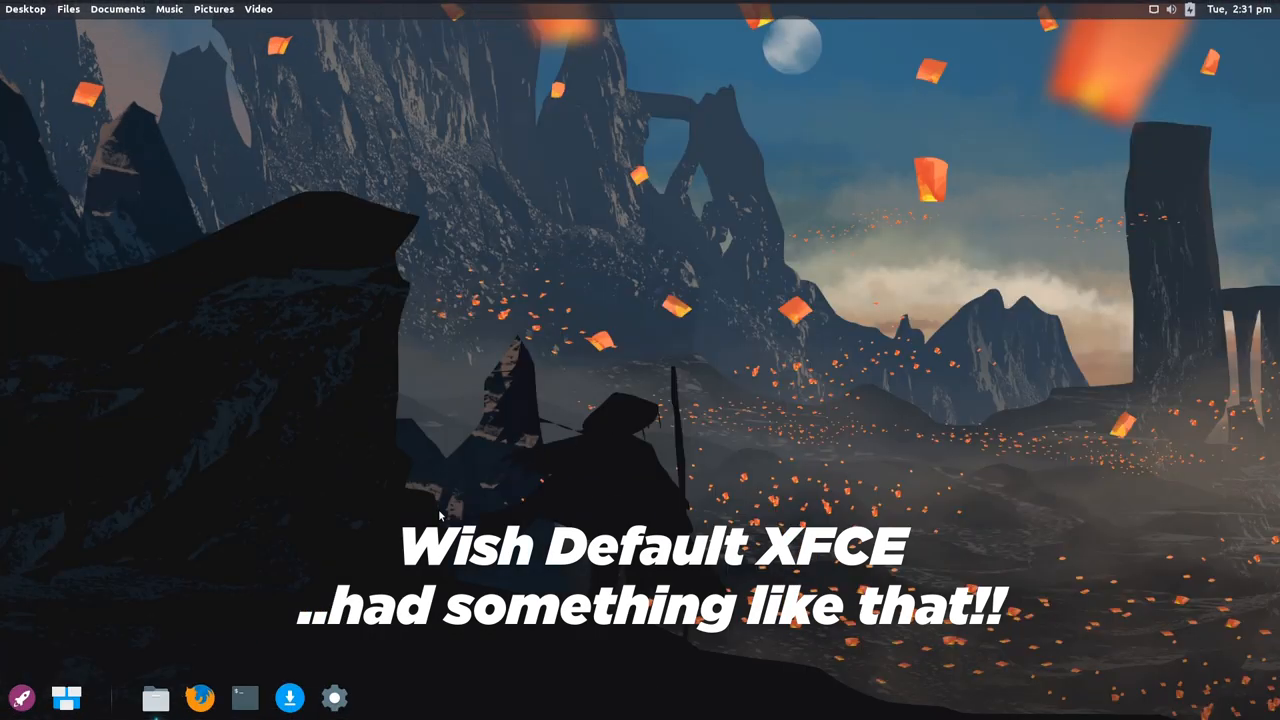
# Start Sakura from the dock, add a second tab and maximize the window
pyautogui.click(244, 696)
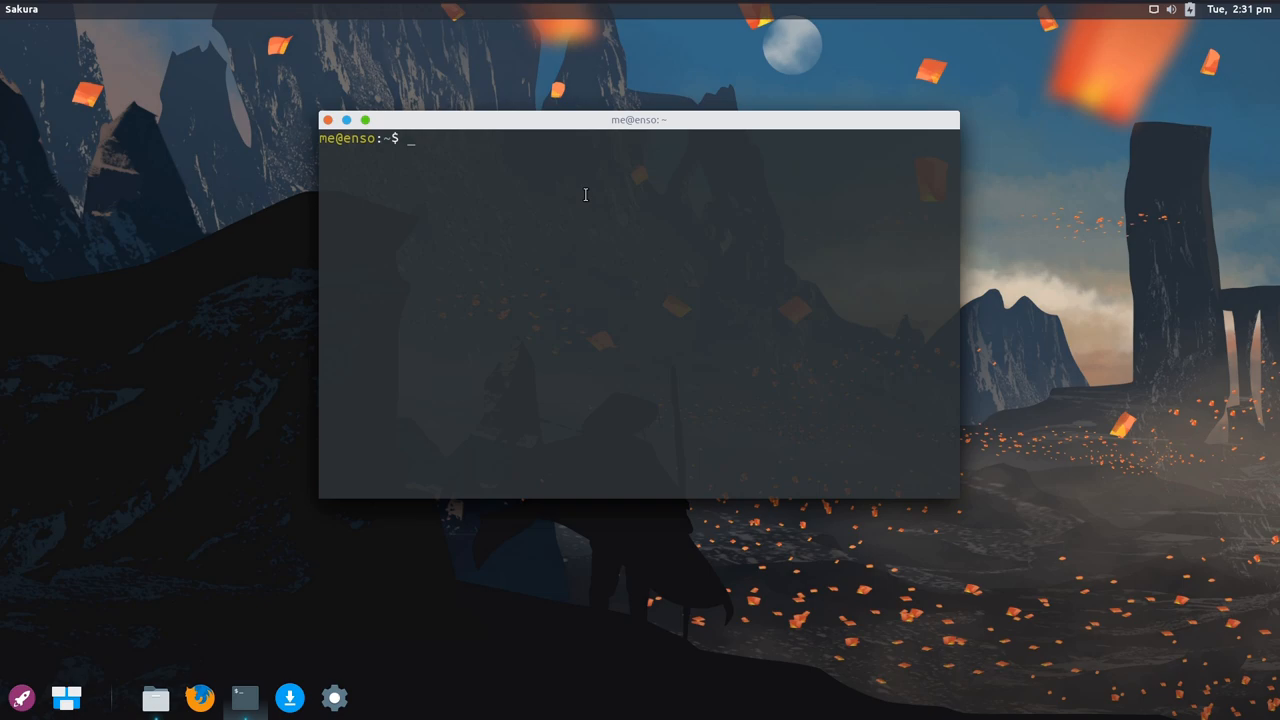
pyautogui.rightClick(570, 180)
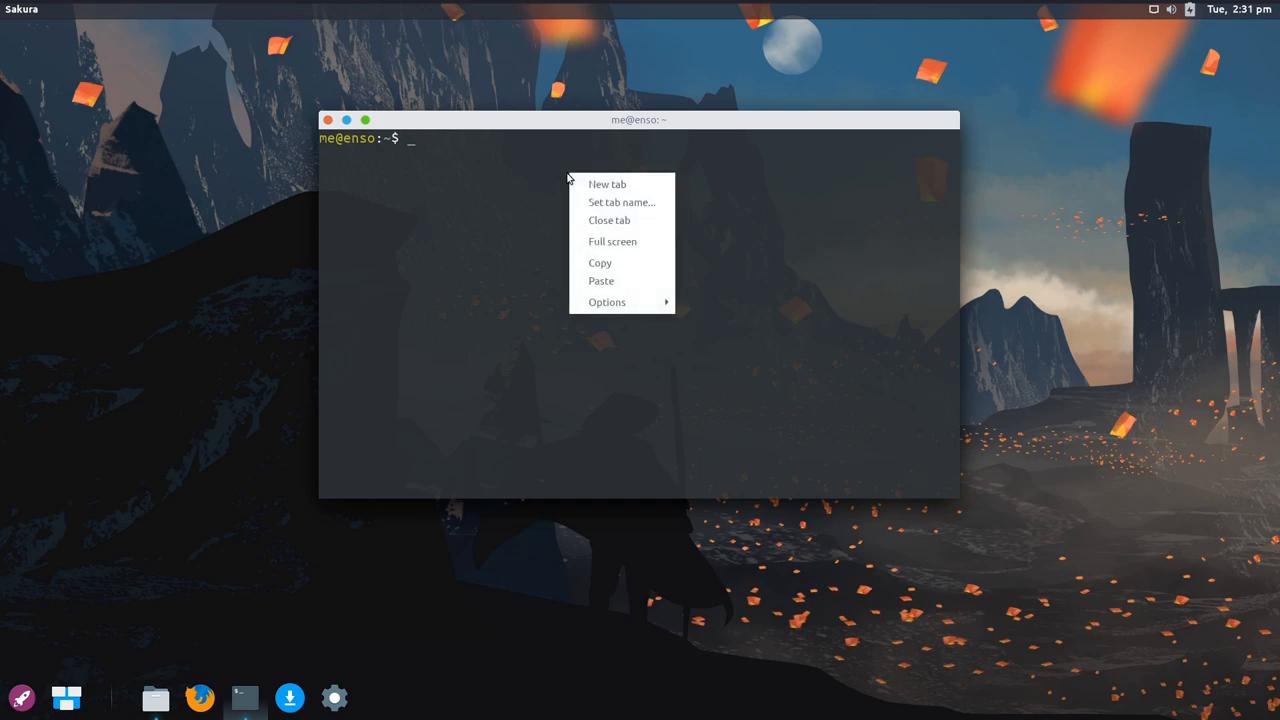
pyautogui.click(608, 184)
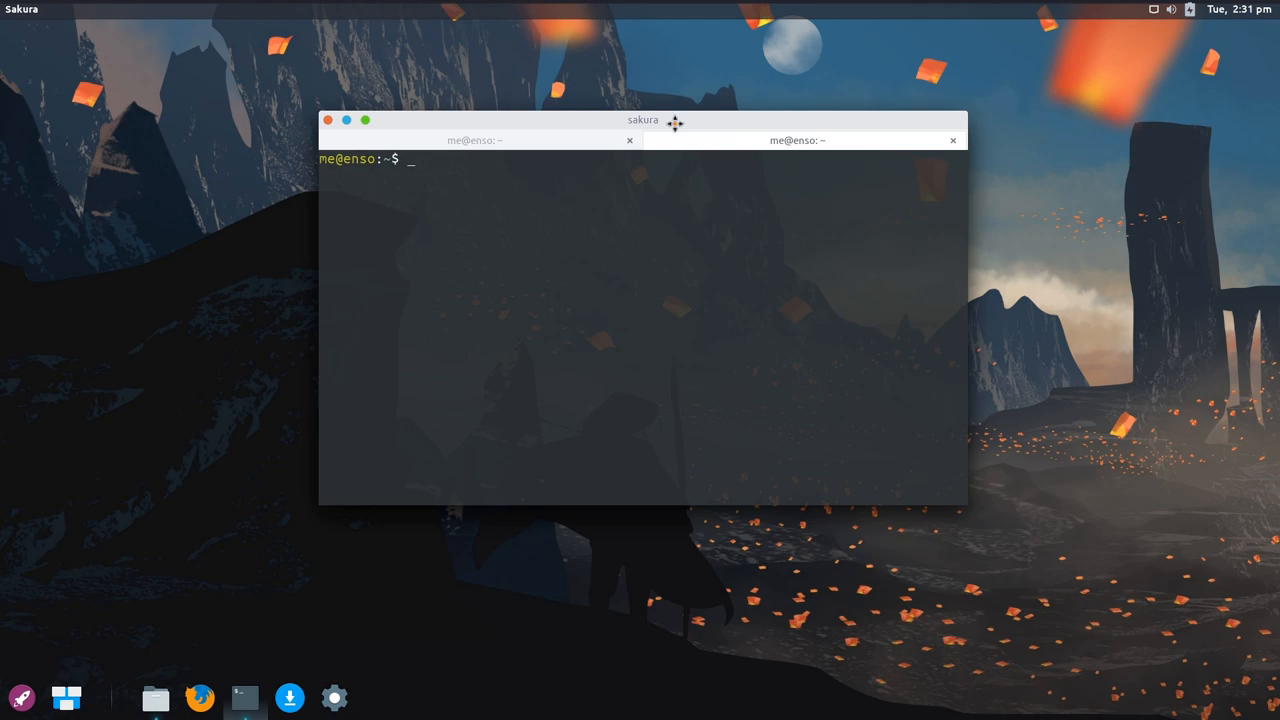
pyautogui.doubleClick(642, 120)
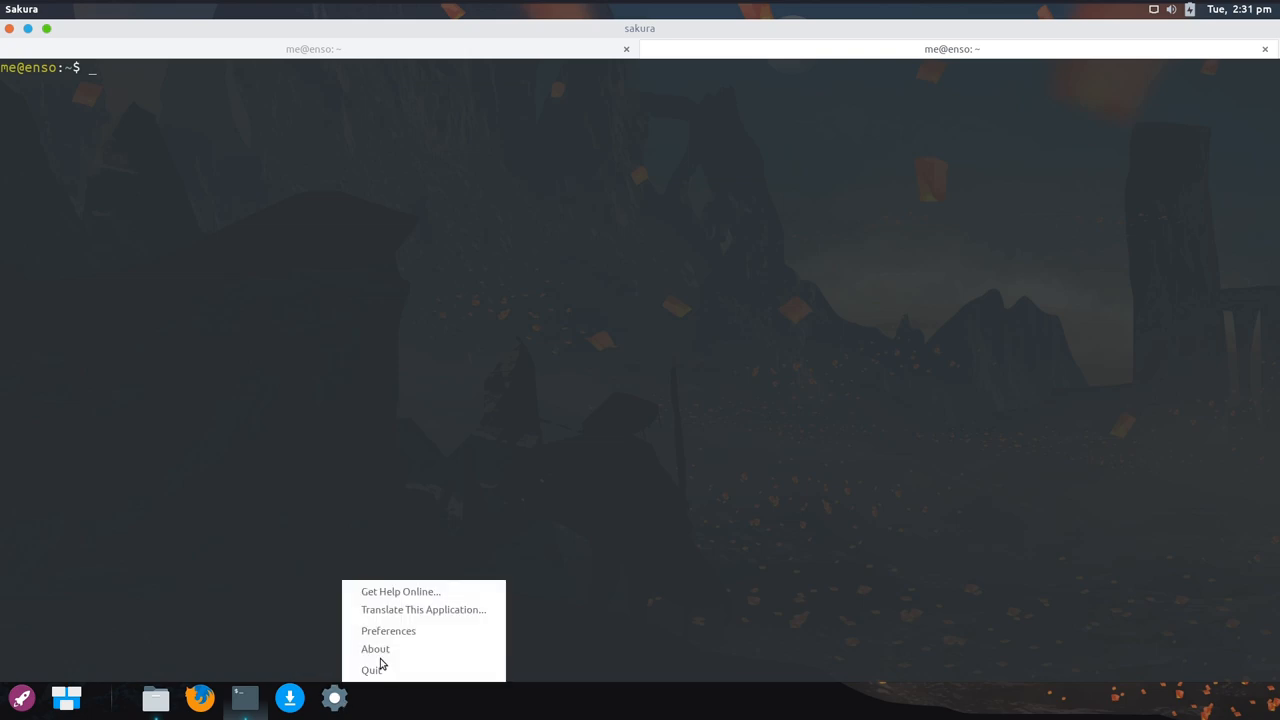
# In Plank's Behaviour preferences, toggle Hide Dock and Pressure Reveal
pyautogui.click(388, 630)
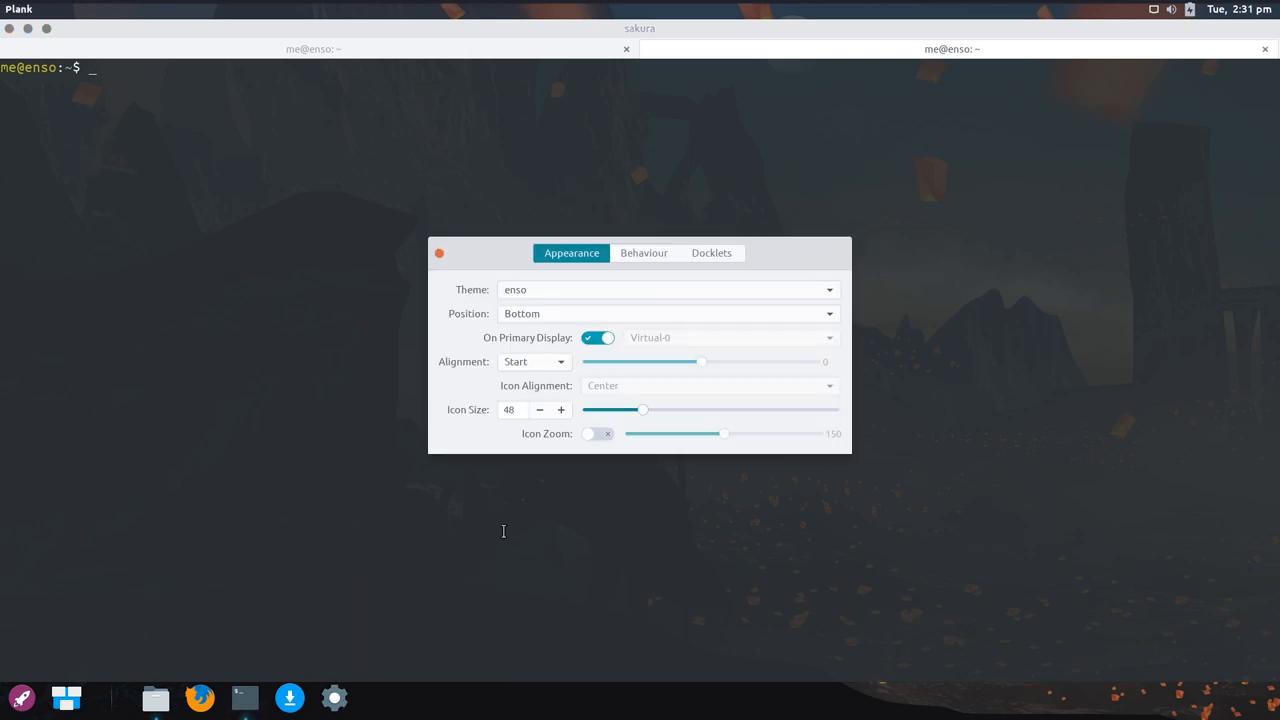
pyautogui.click(644, 252)
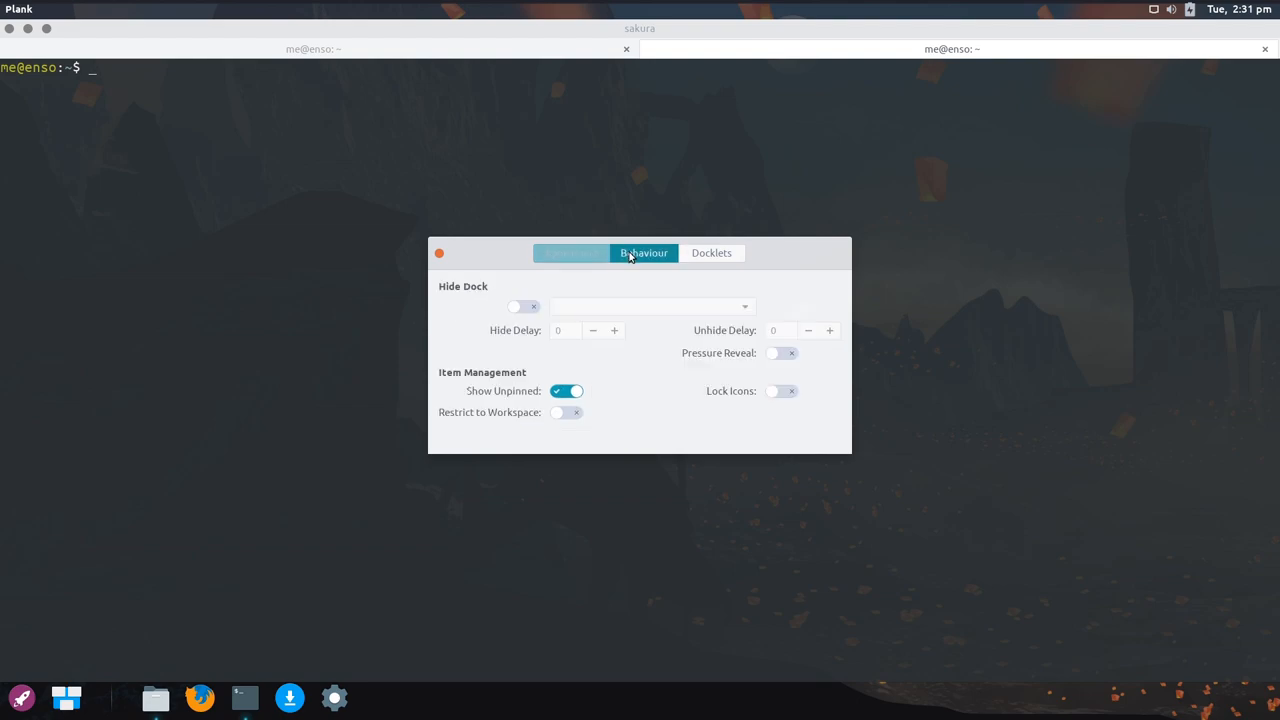
pyautogui.click(520, 308)
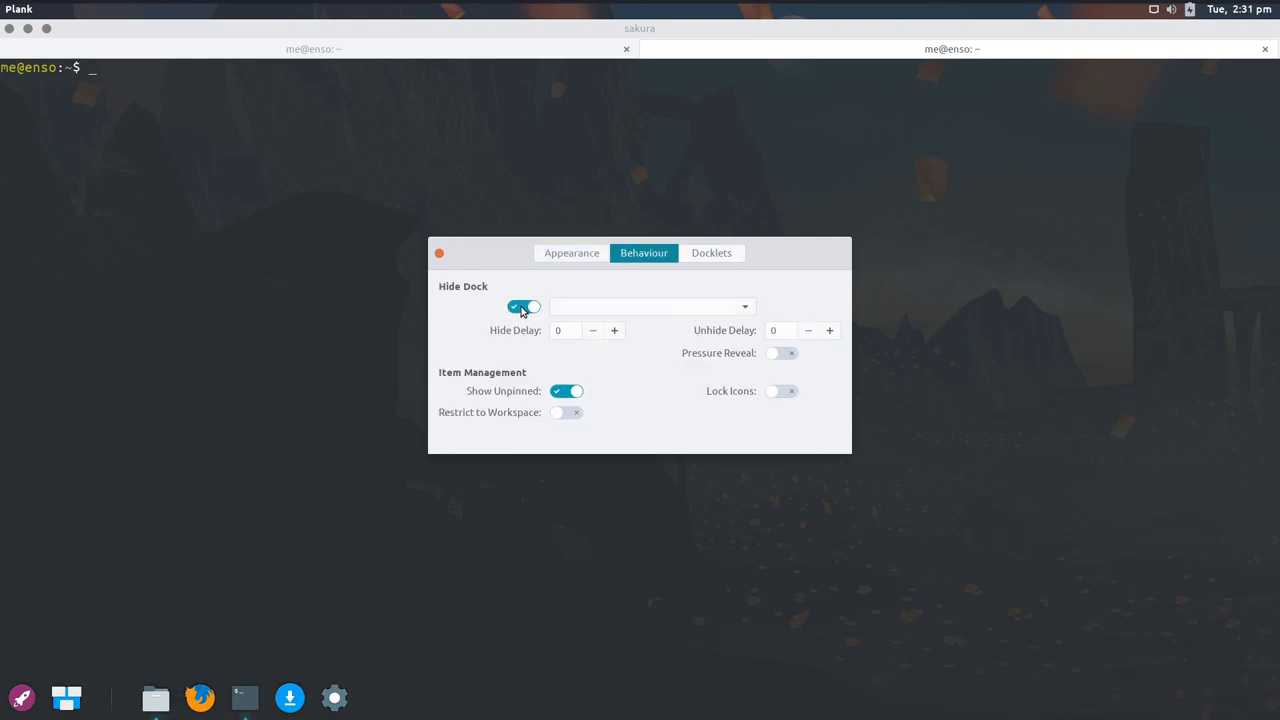
pyautogui.click(782, 352)
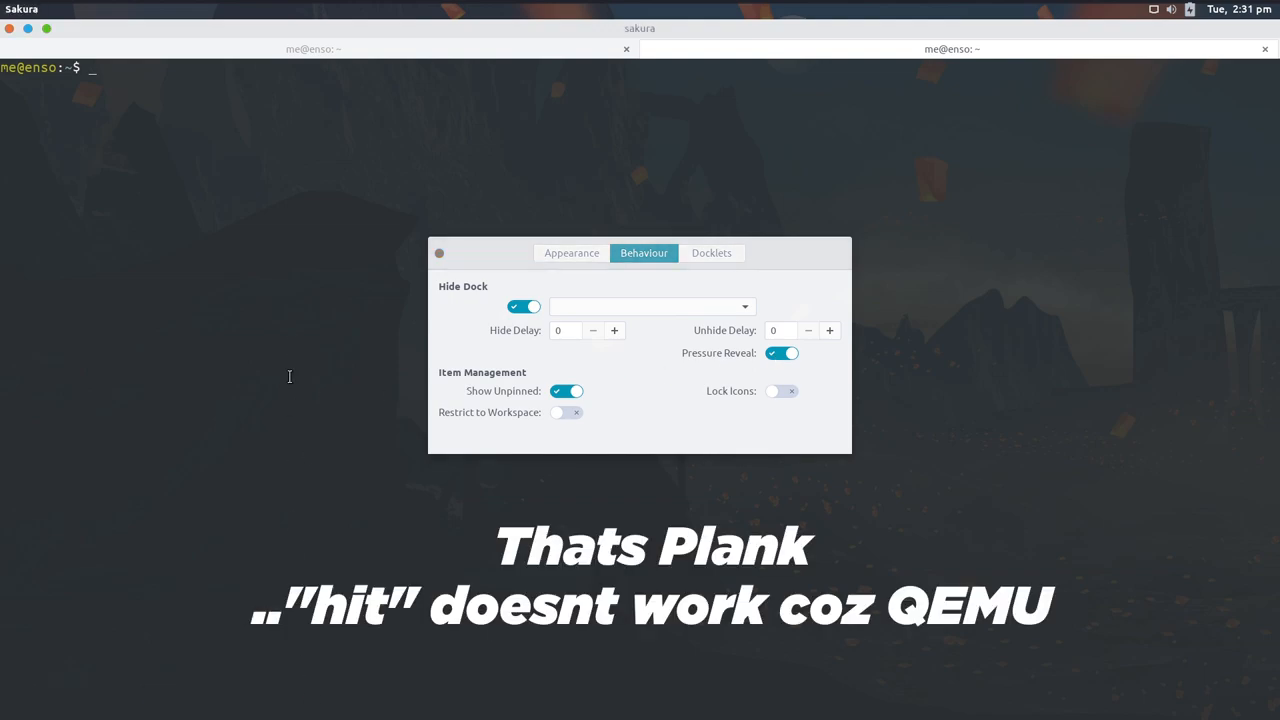
pyautogui.moveTo(328, 716)
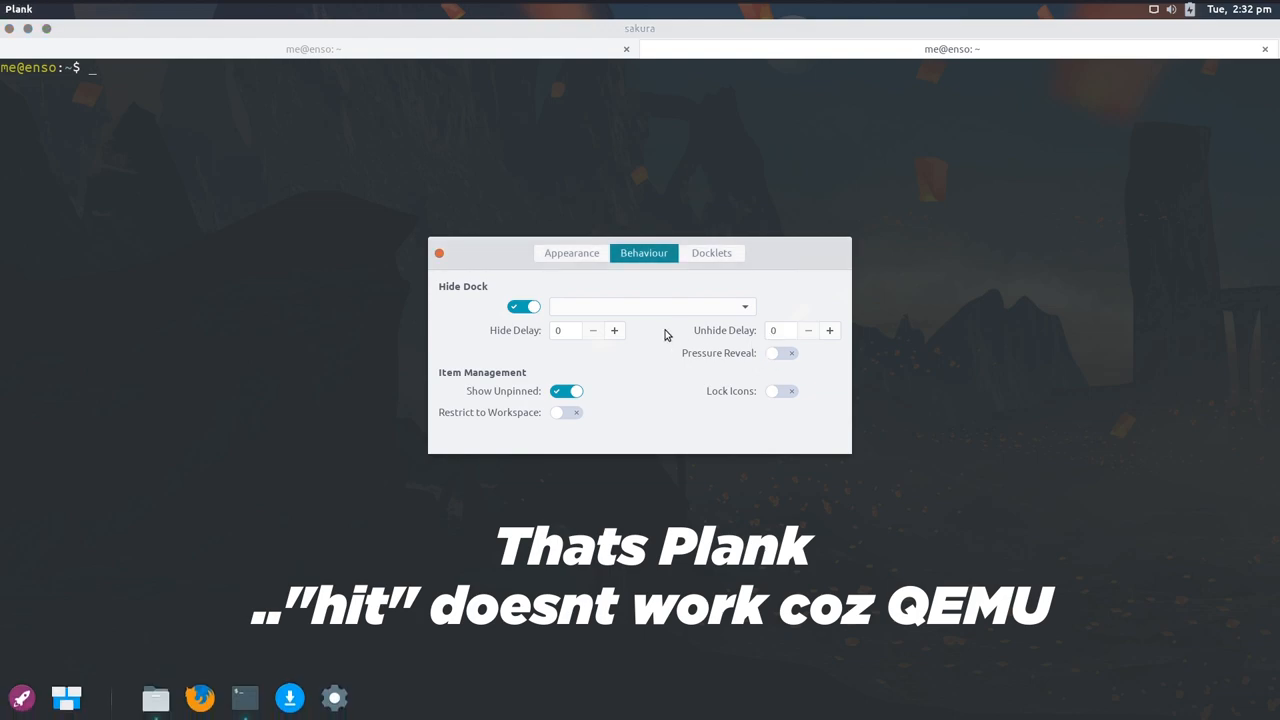
pyautogui.click(522, 306)
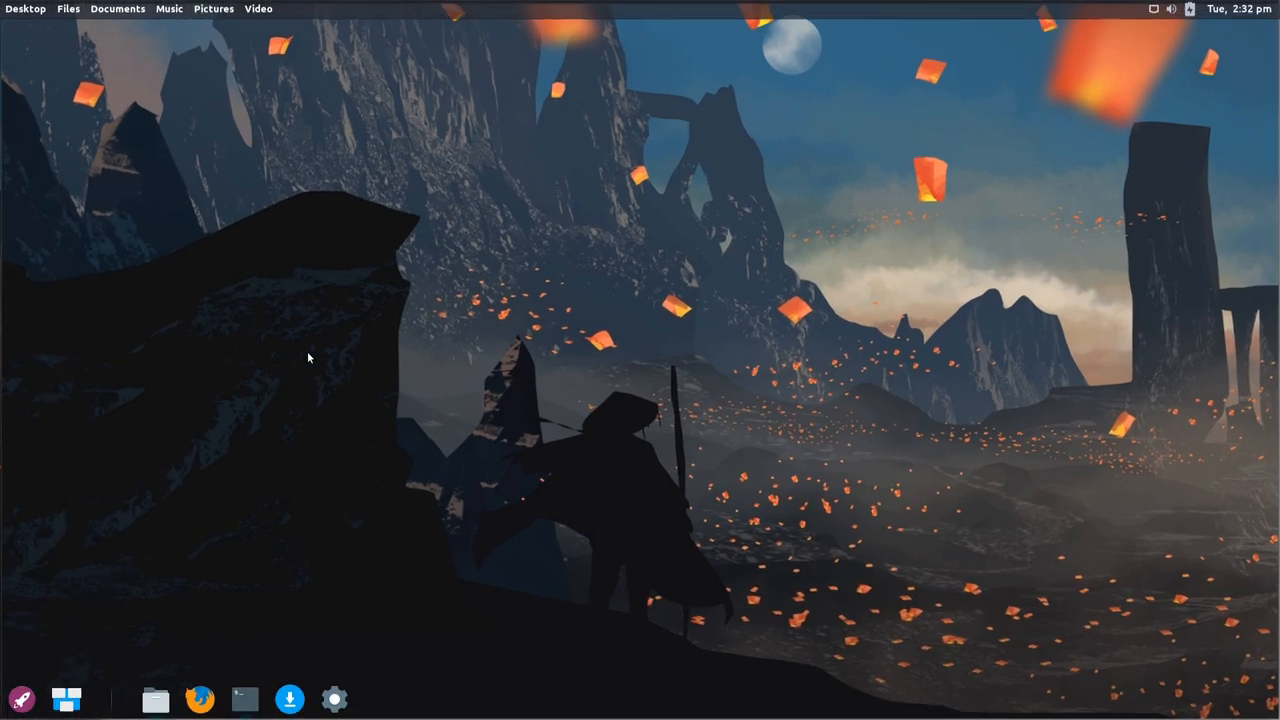
# Browse the launcher's Graphics, Office and Favourites categories, search 'cale' and start Calendar
pyautogui.click(20, 698)
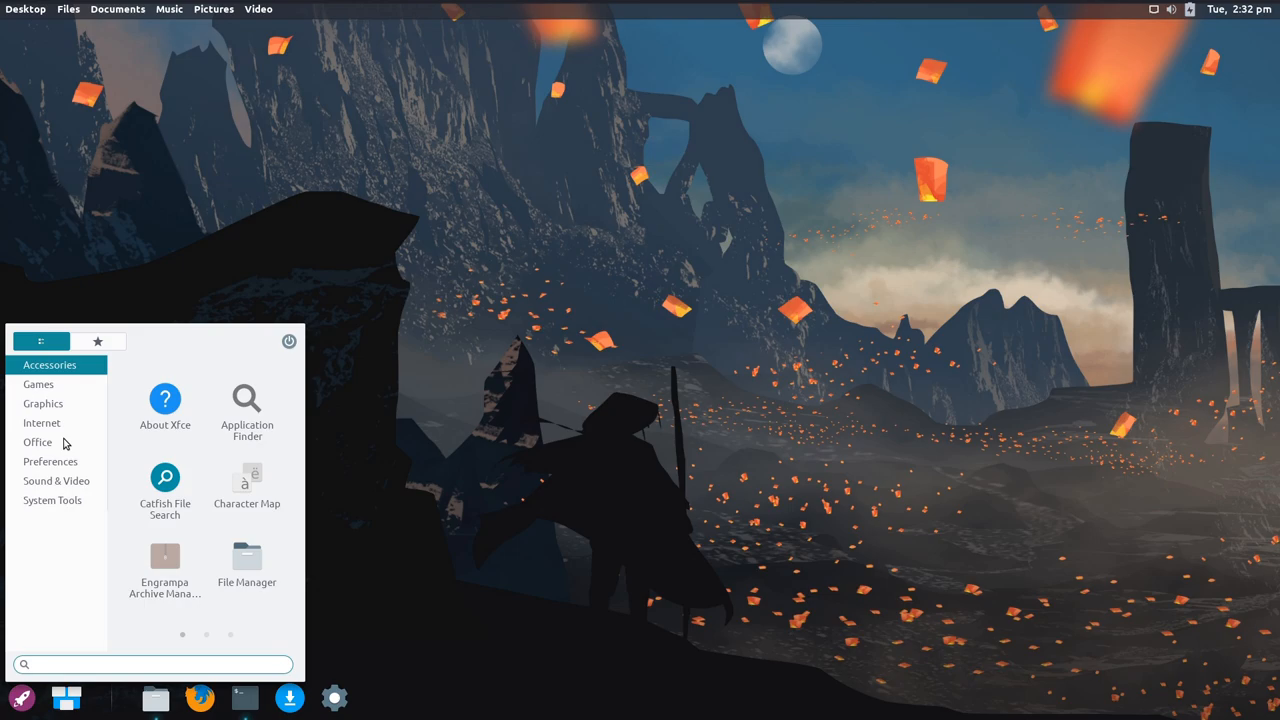
pyautogui.click(44, 404)
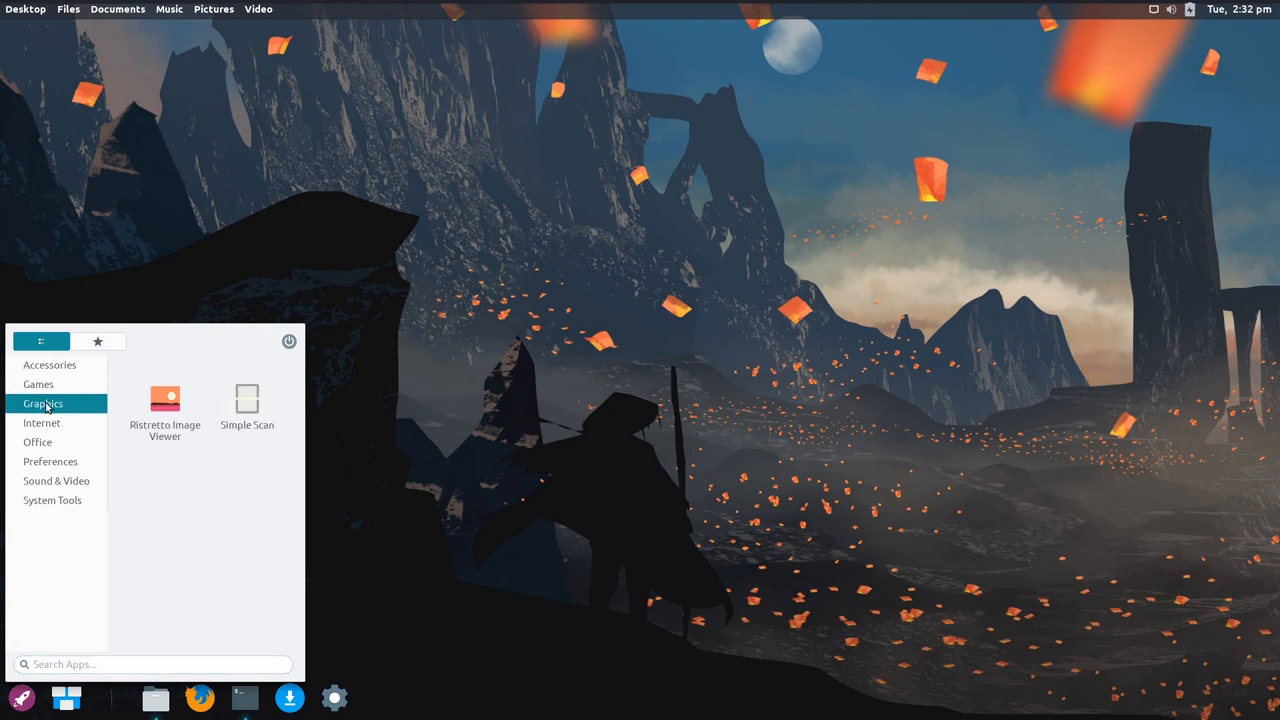
pyautogui.click(36, 442)
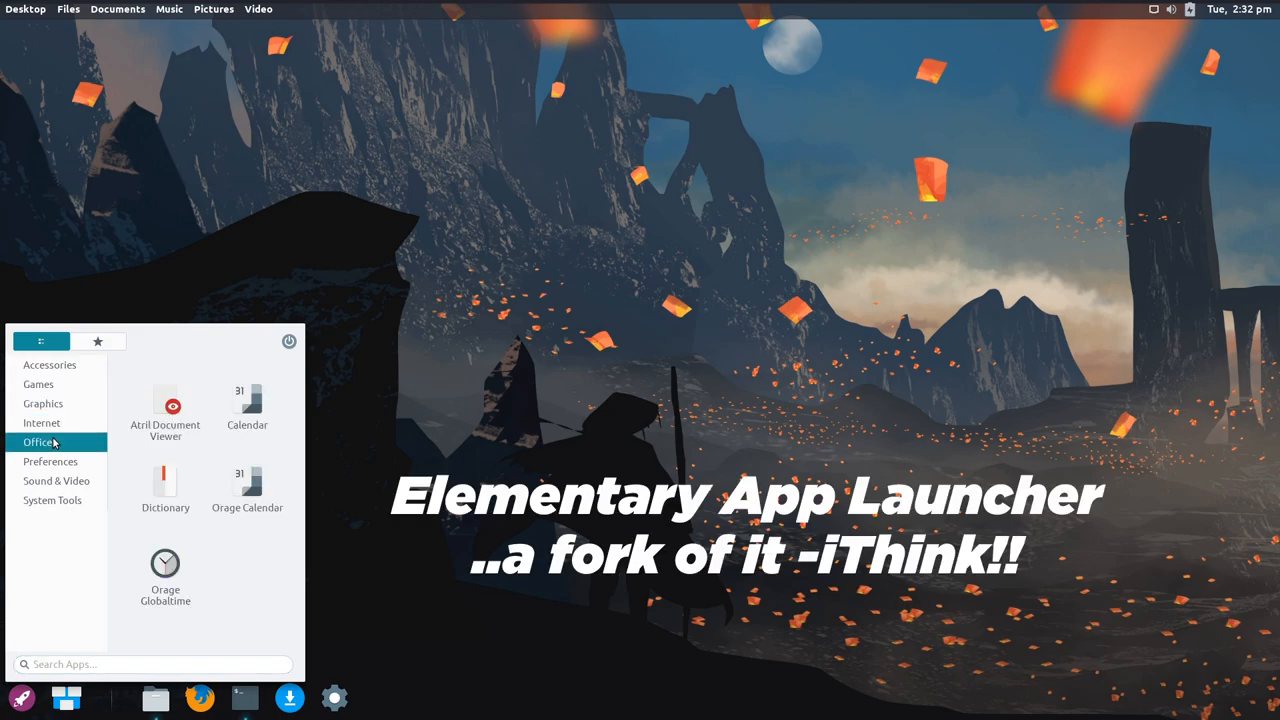
pyautogui.click(96, 340)
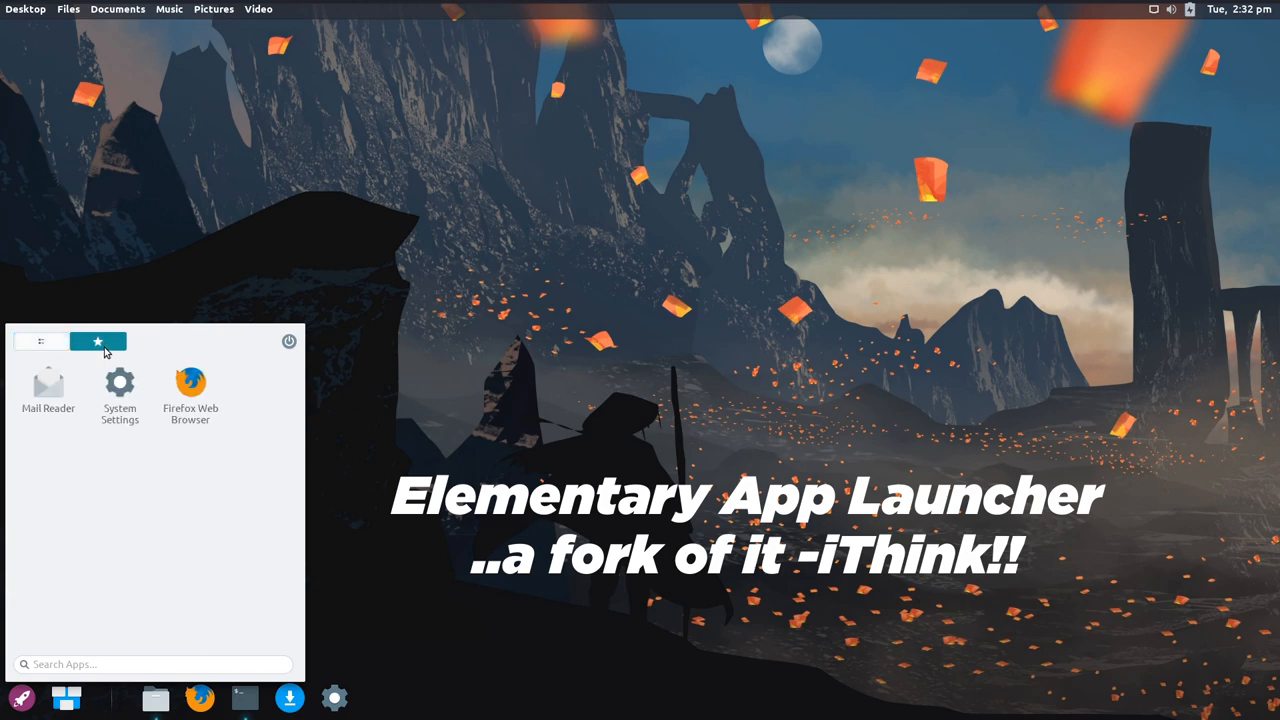
pyautogui.click(288, 340)
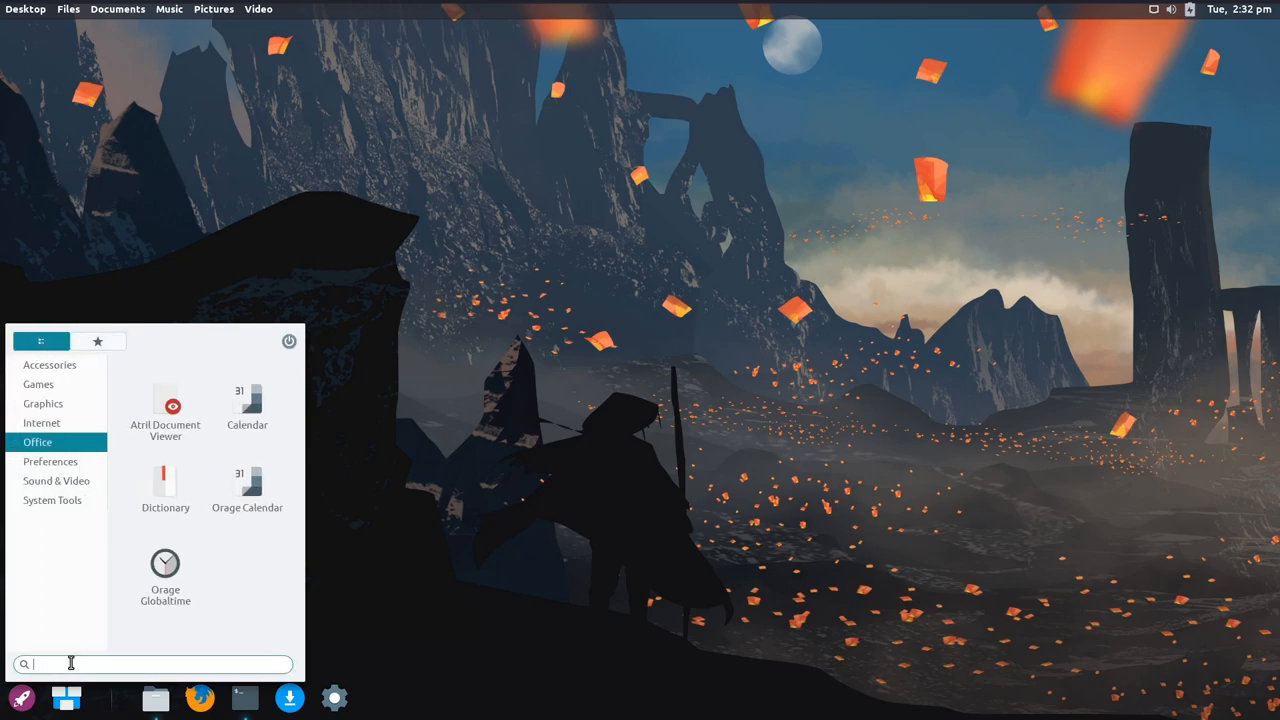
pyautogui.write('cale')
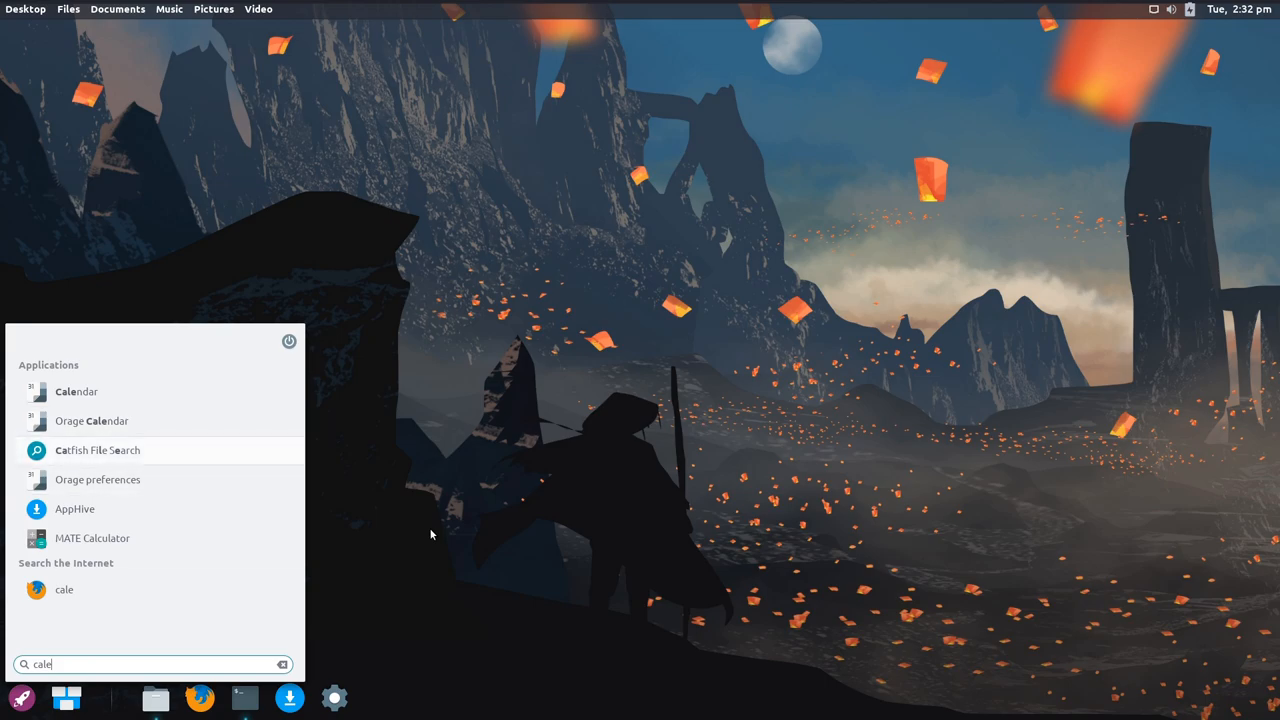
pyautogui.click(76, 390)
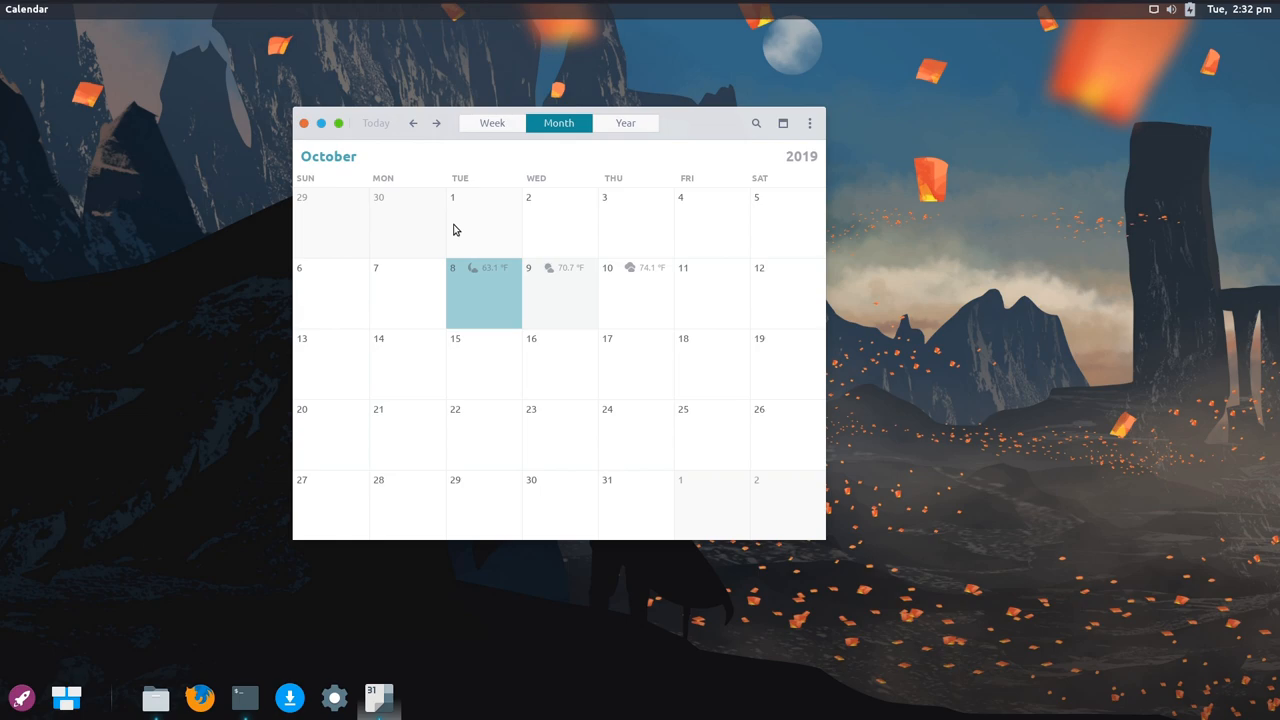
# View Calendar's About dialog, dismiss it and close the Calendar window
pyautogui.click(26, 8)
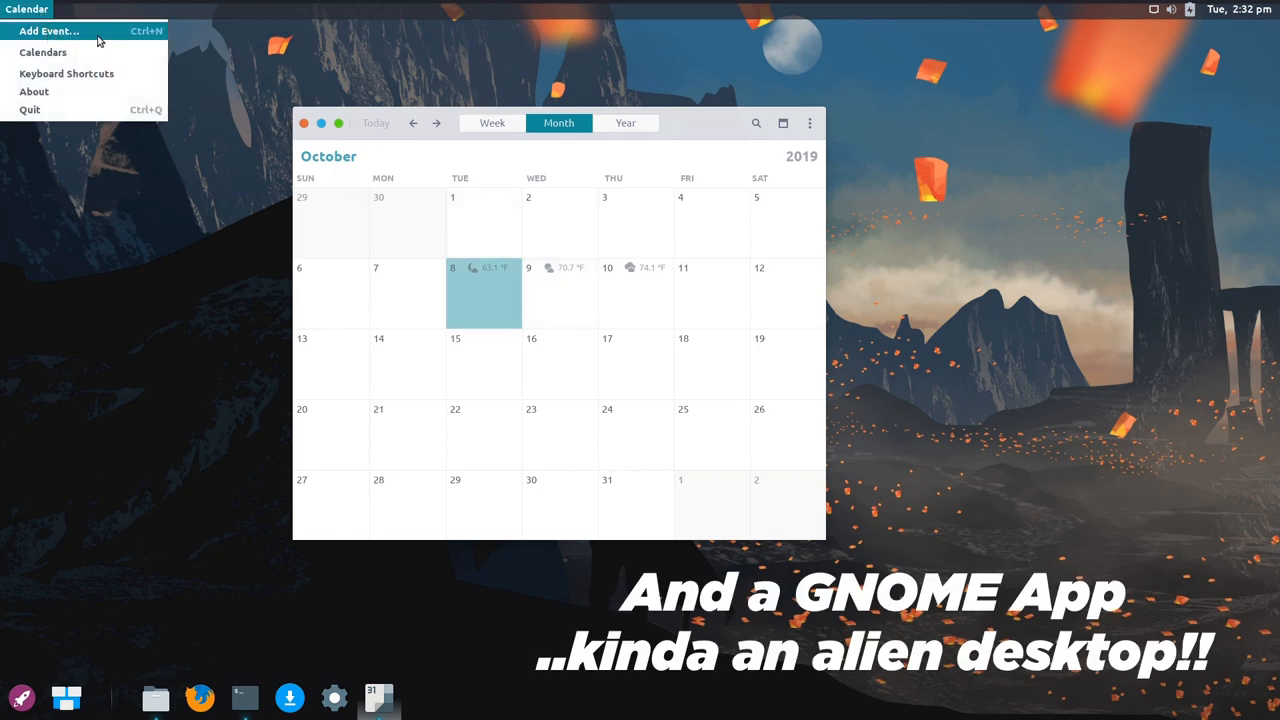
pyautogui.click(34, 92)
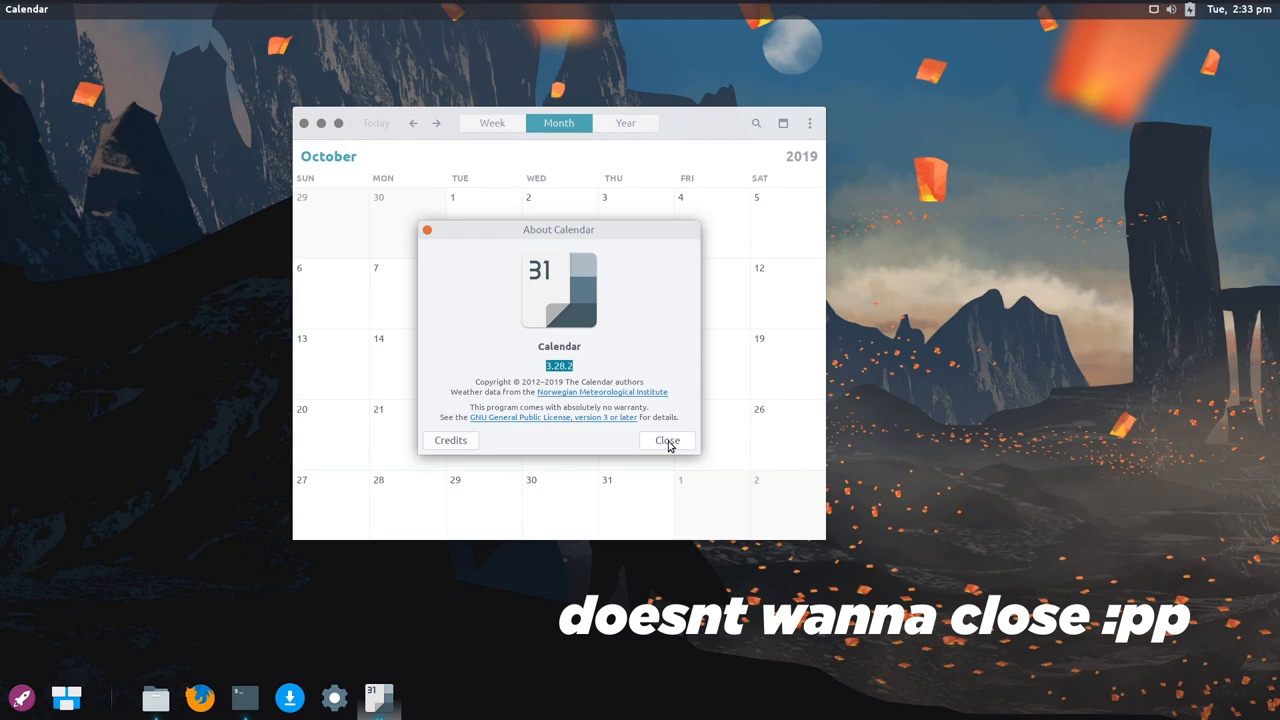
pyautogui.moveTo(428, 288)
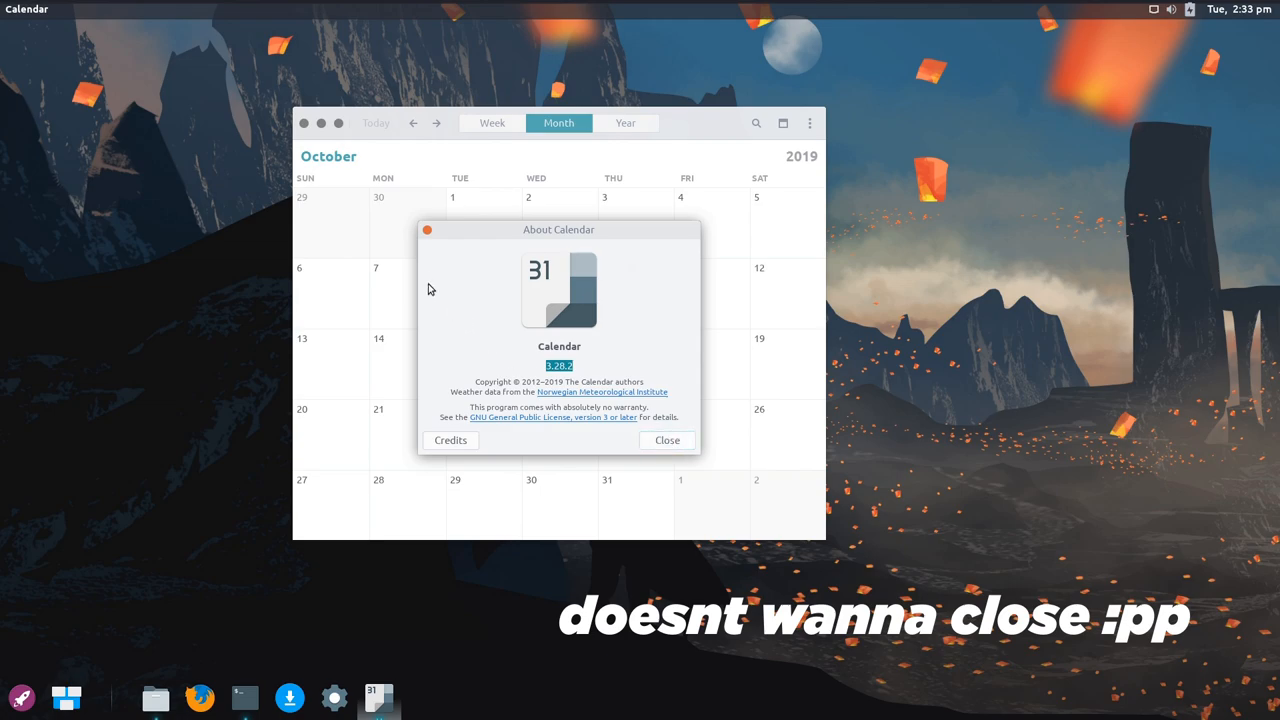
pyautogui.click(668, 440)
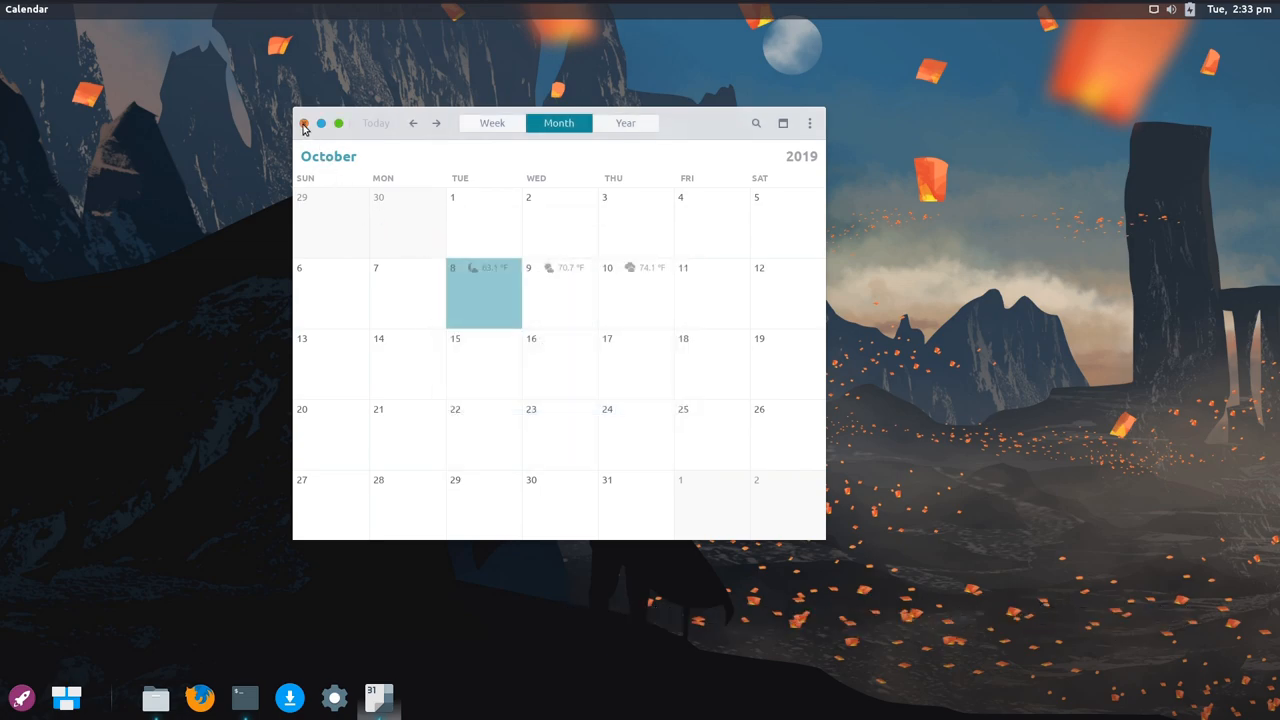
pyautogui.click(304, 124)
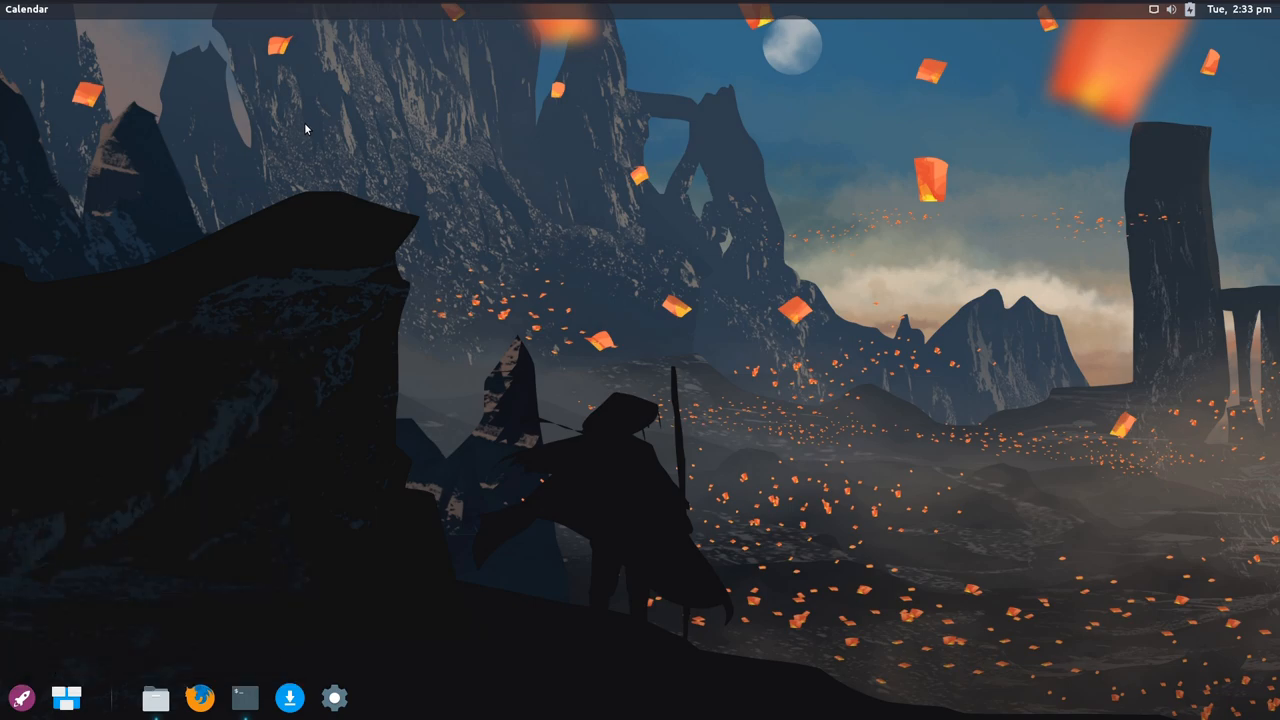
# Start AppHive and browse its Office, Multimedia and Development categories
pyautogui.click(288, 696)
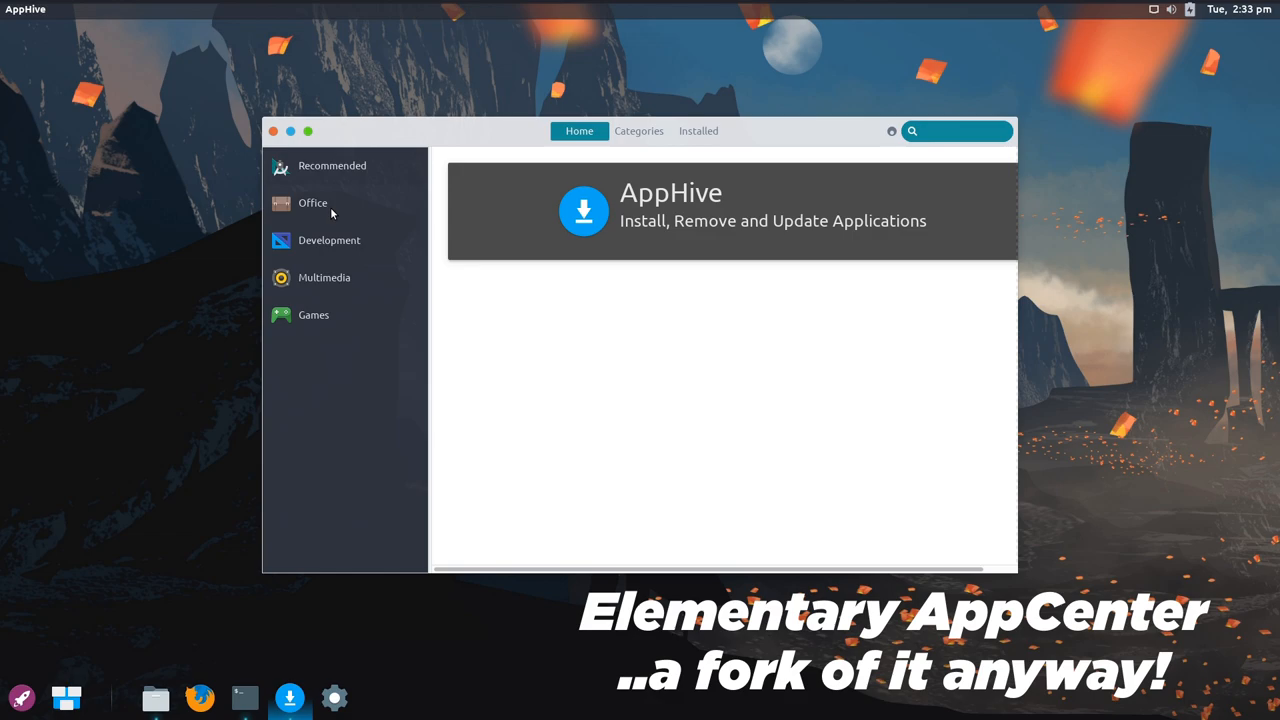
pyautogui.click(312, 202)
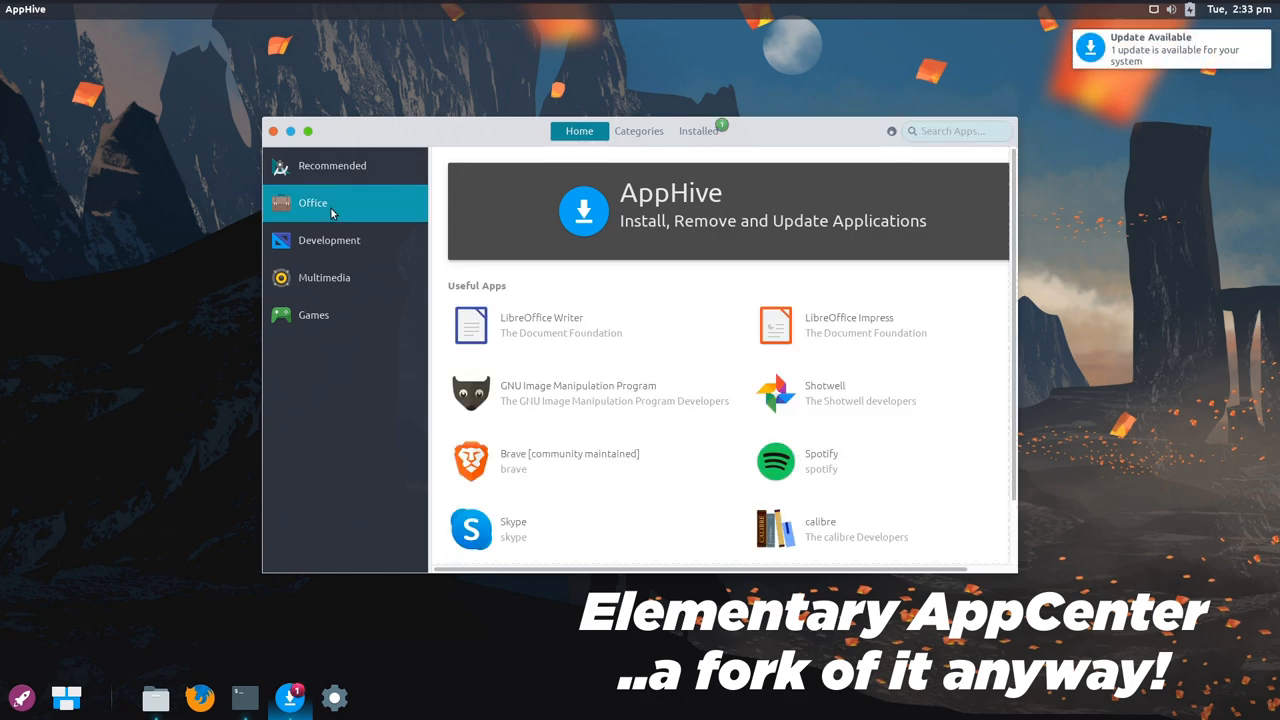
pyautogui.moveTo(336, 284)
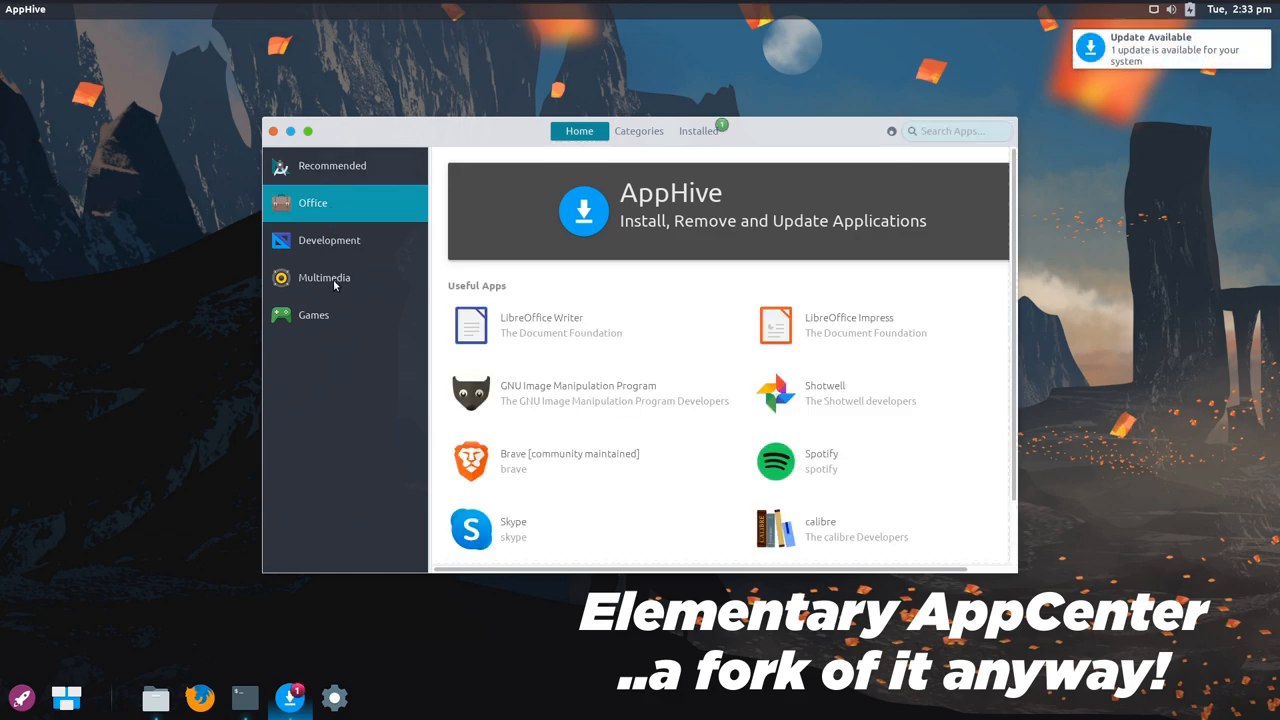
pyautogui.click(324, 276)
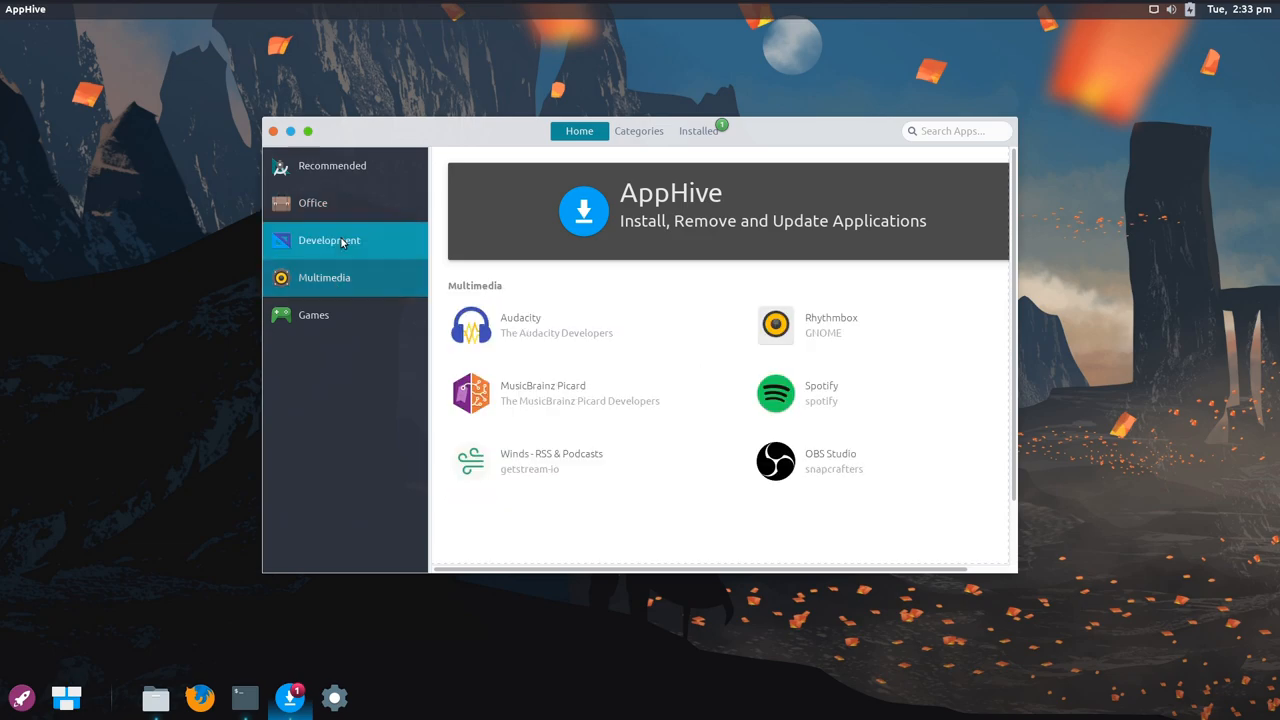
pyautogui.click(328, 240)
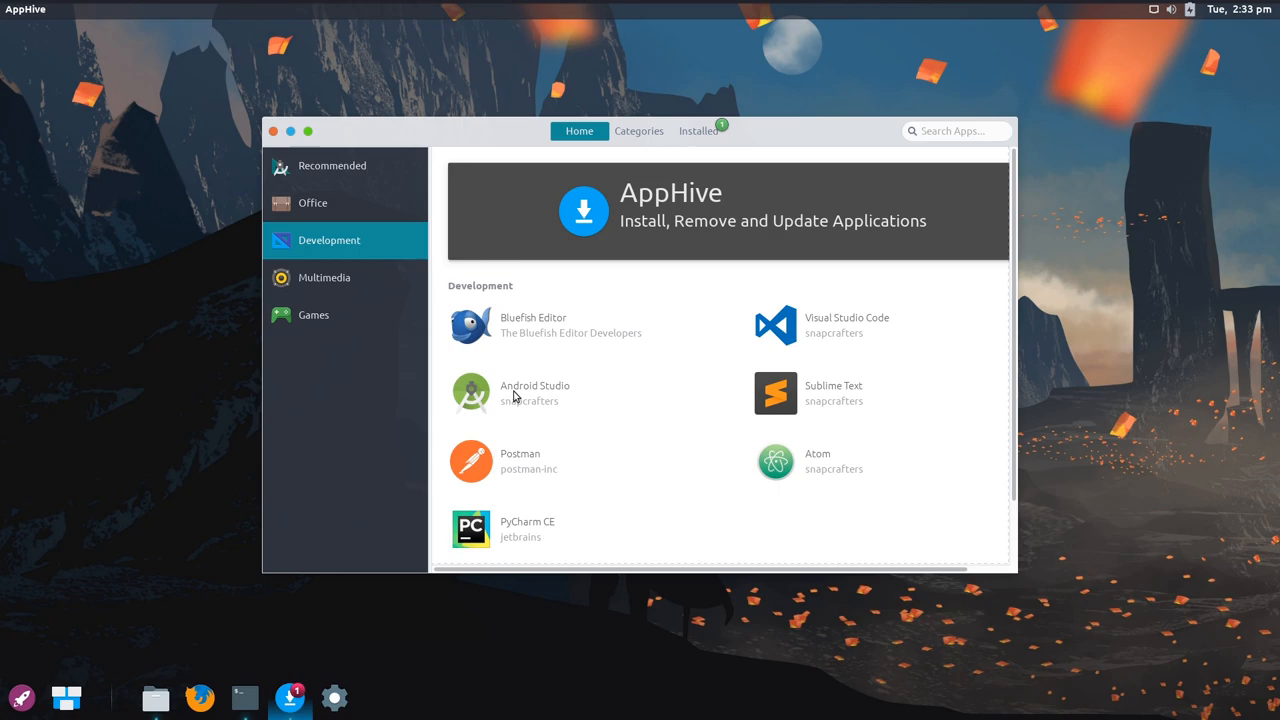
# View the Android Studio listing and scroll down through its page
pyautogui.click(534, 392)
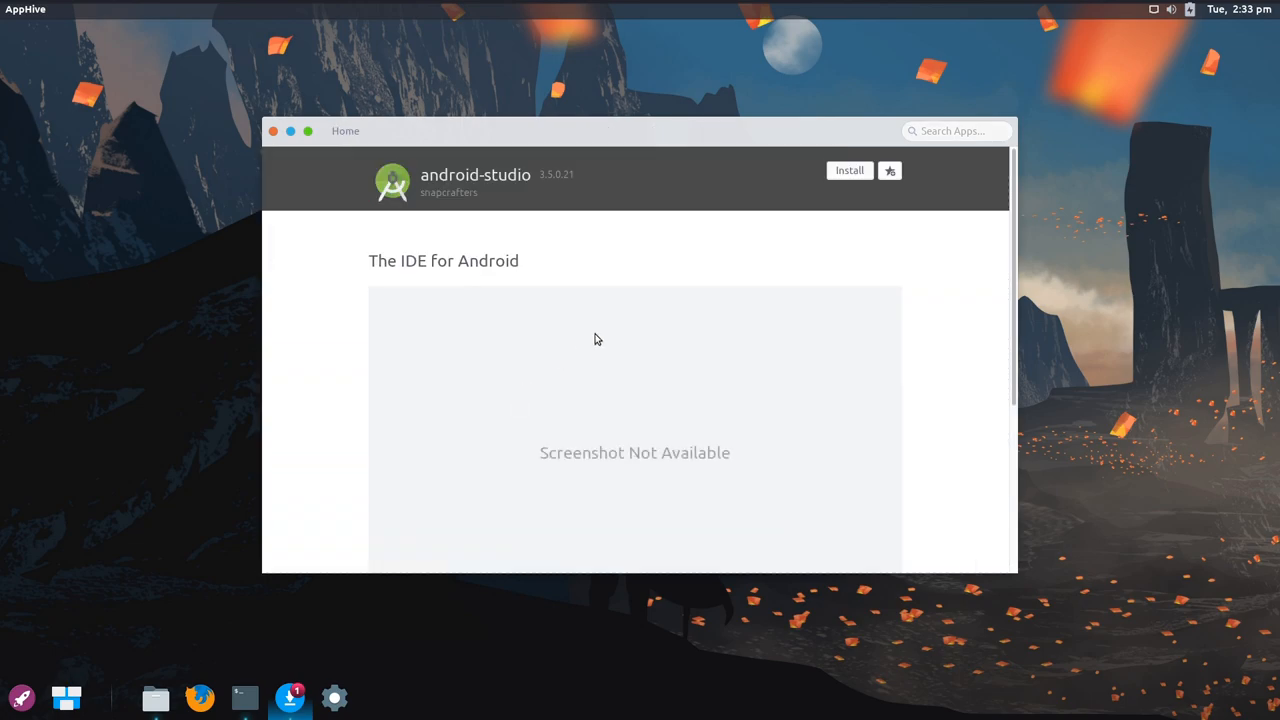
pyautogui.scroll(-3)
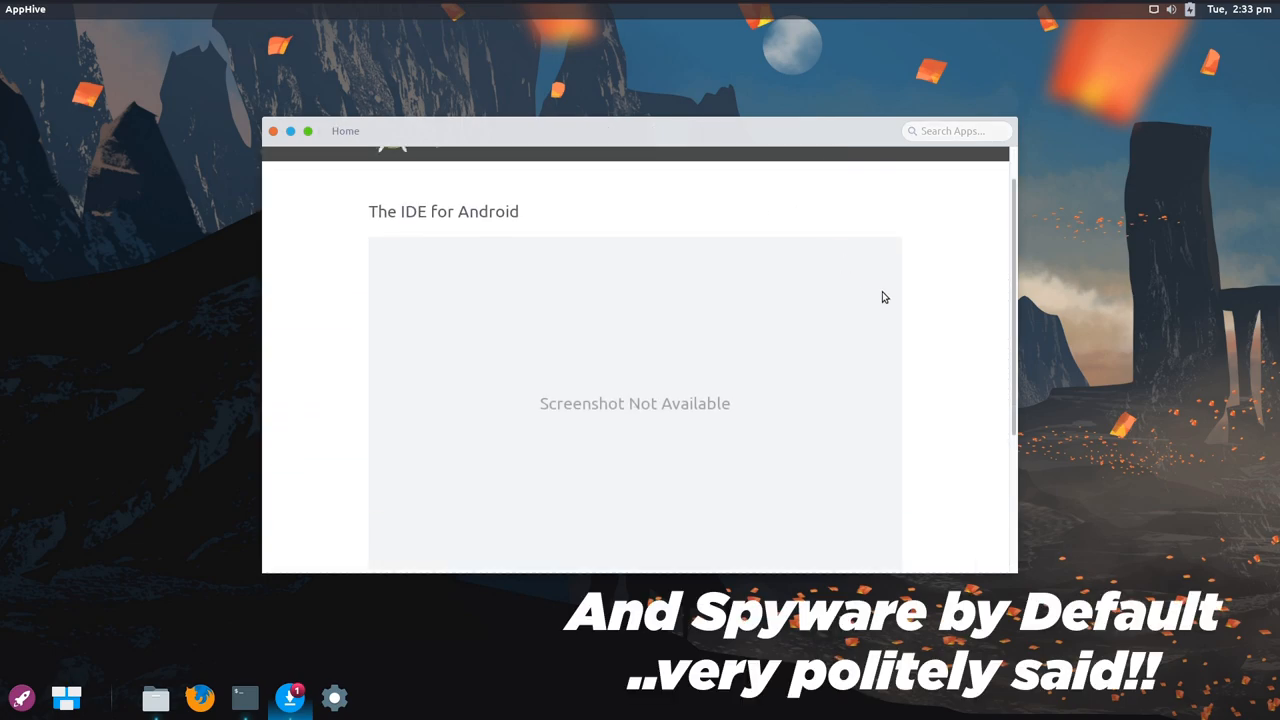
pyautogui.scroll(-3)
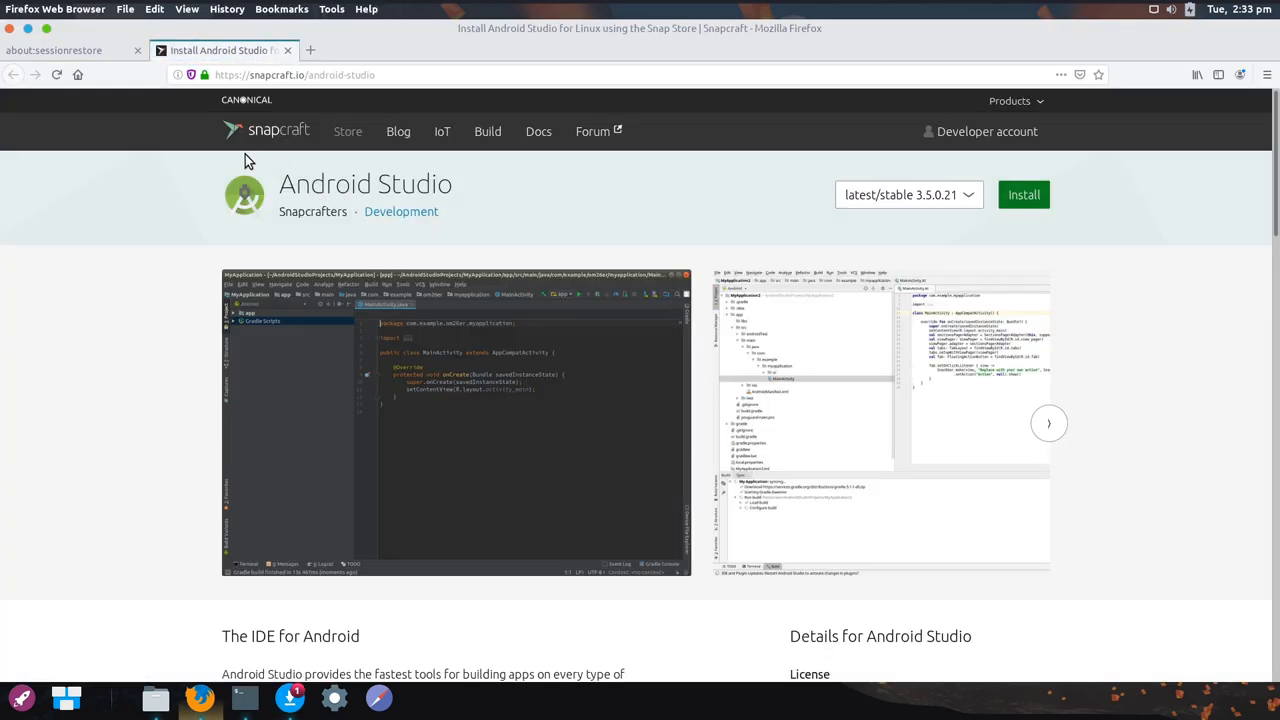
pyautogui.moveTo(344, 48)
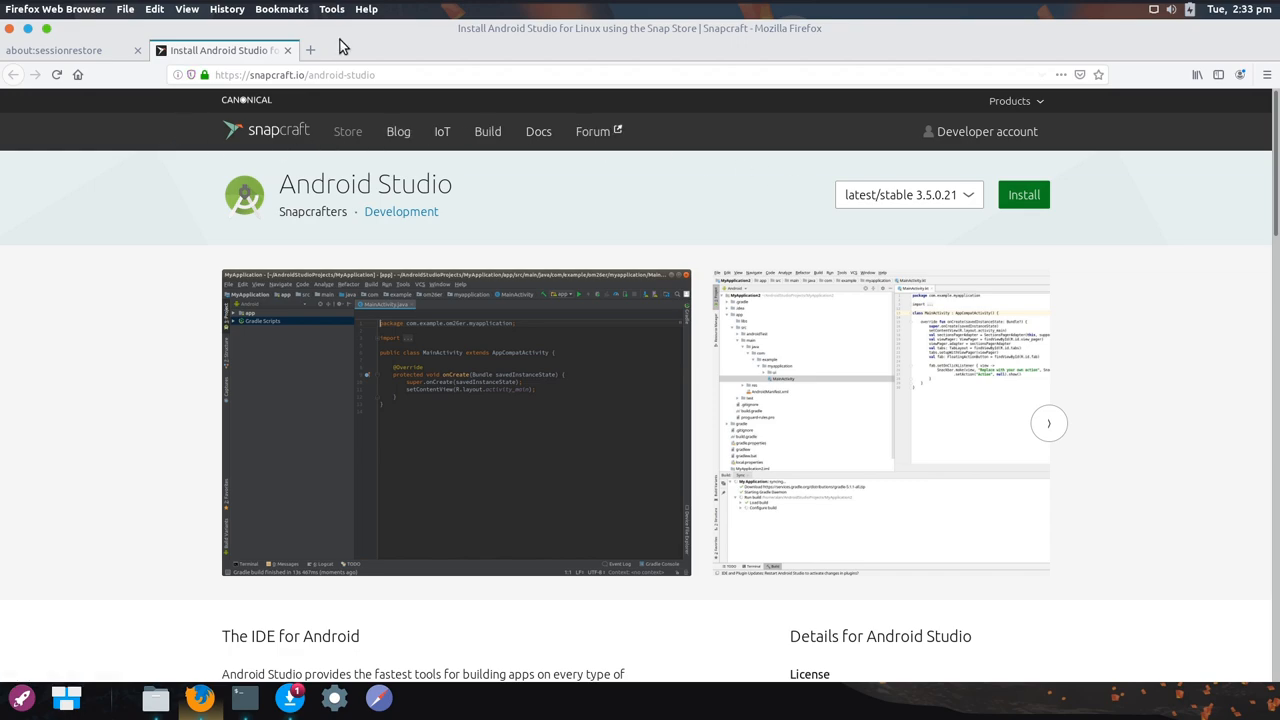
# Quit Firefox via the File menu, returning to the AppHive listing
pyautogui.click(124, 8)
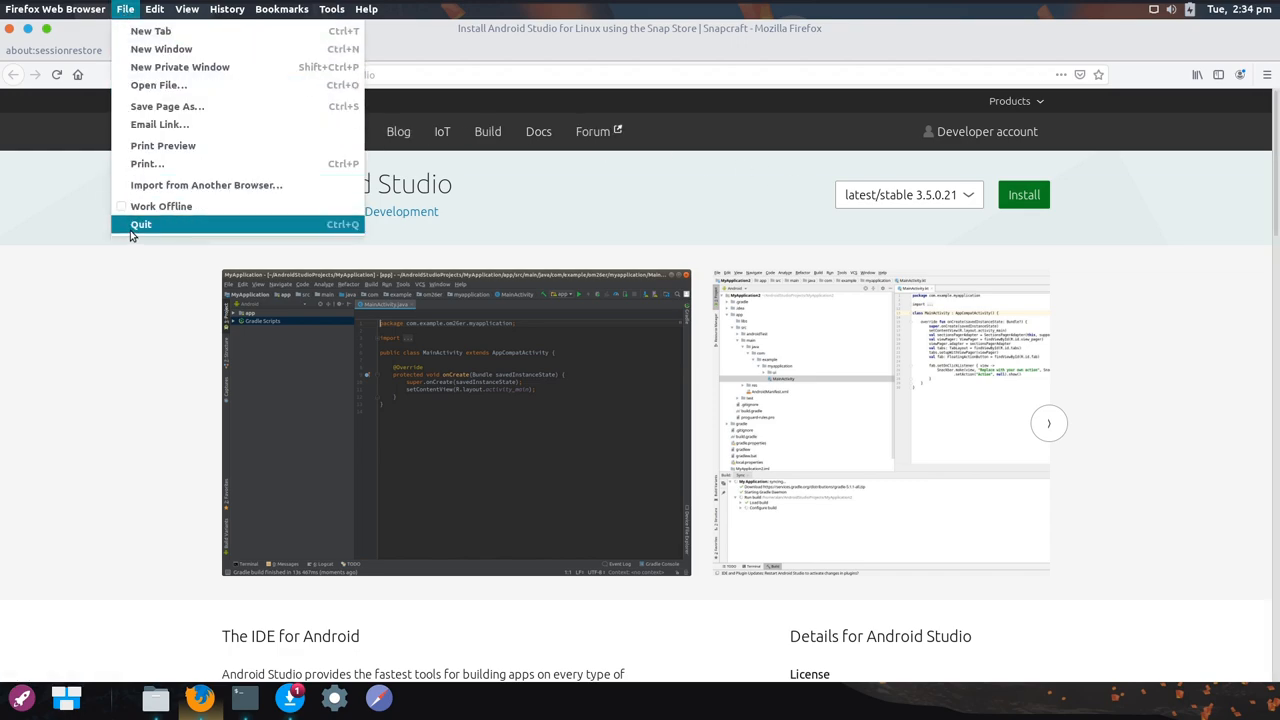
pyautogui.click(140, 224)
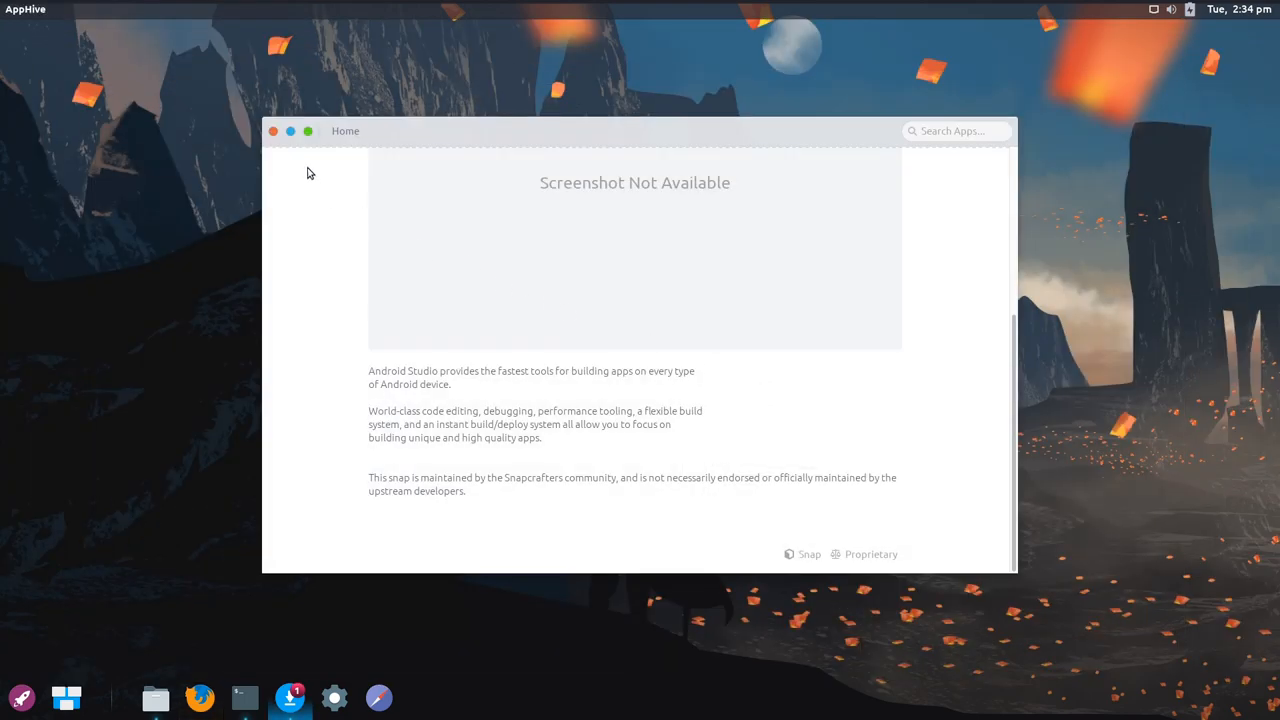
# Close AppHive and go to System Settings' Notifications section
pyautogui.click(272, 132)
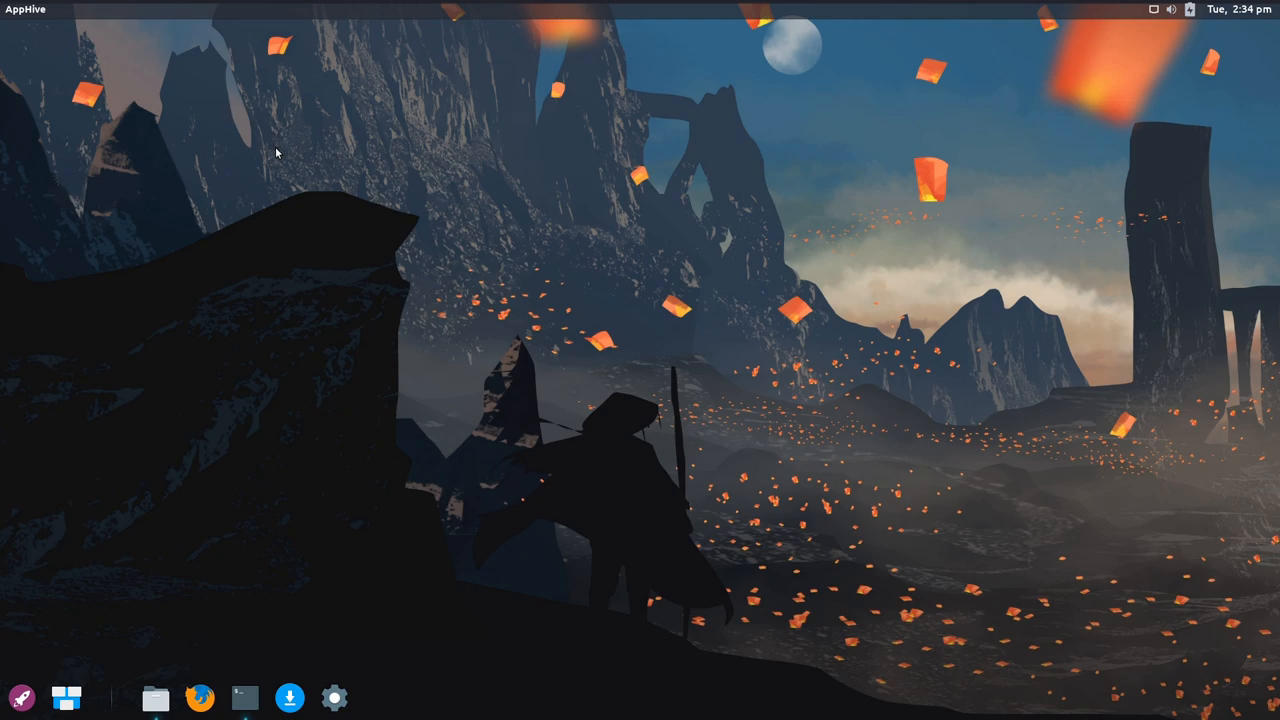
pyautogui.click(336, 696)
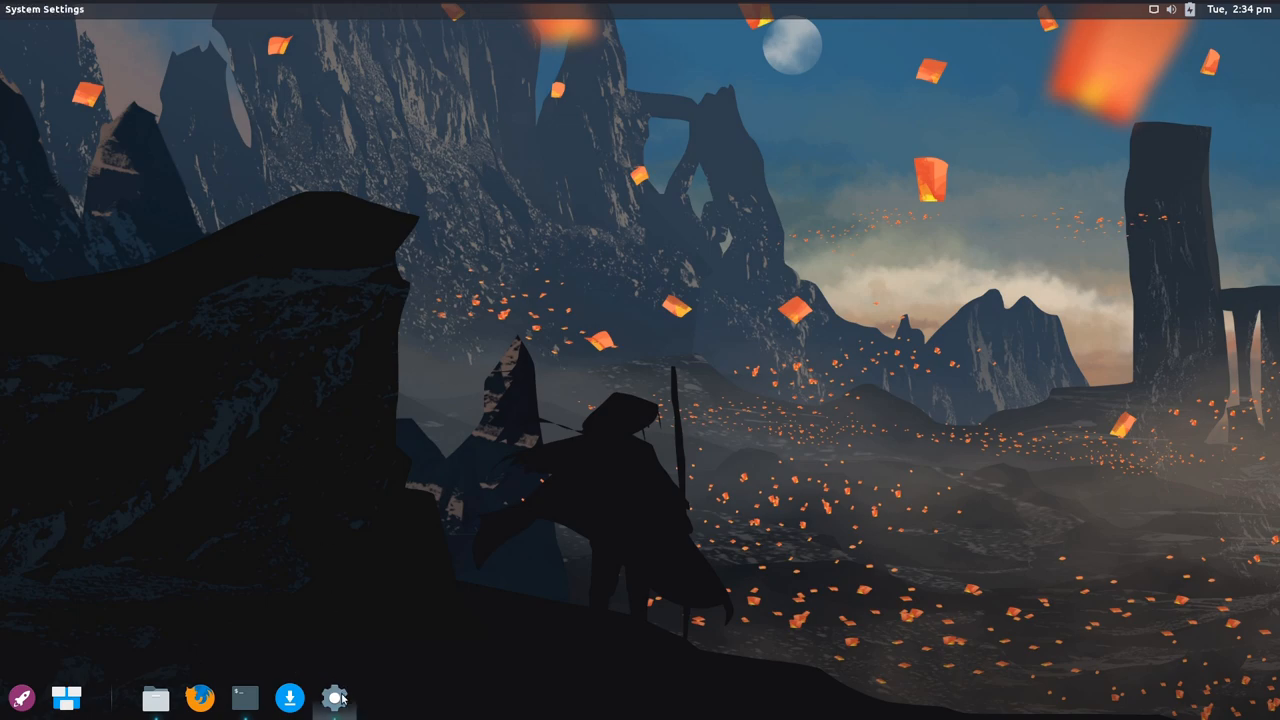
pyautogui.click(336, 696)
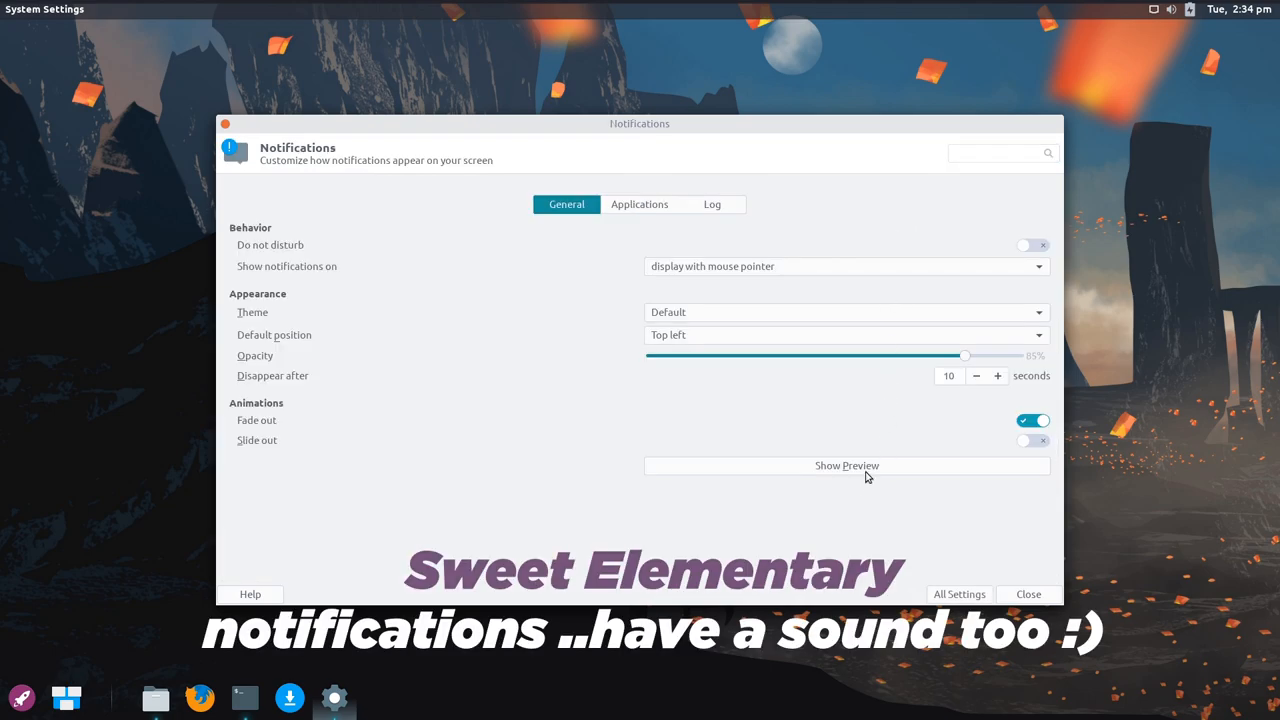
# Show two sample notification previews, then return to All Settings
pyautogui.click(846, 464)
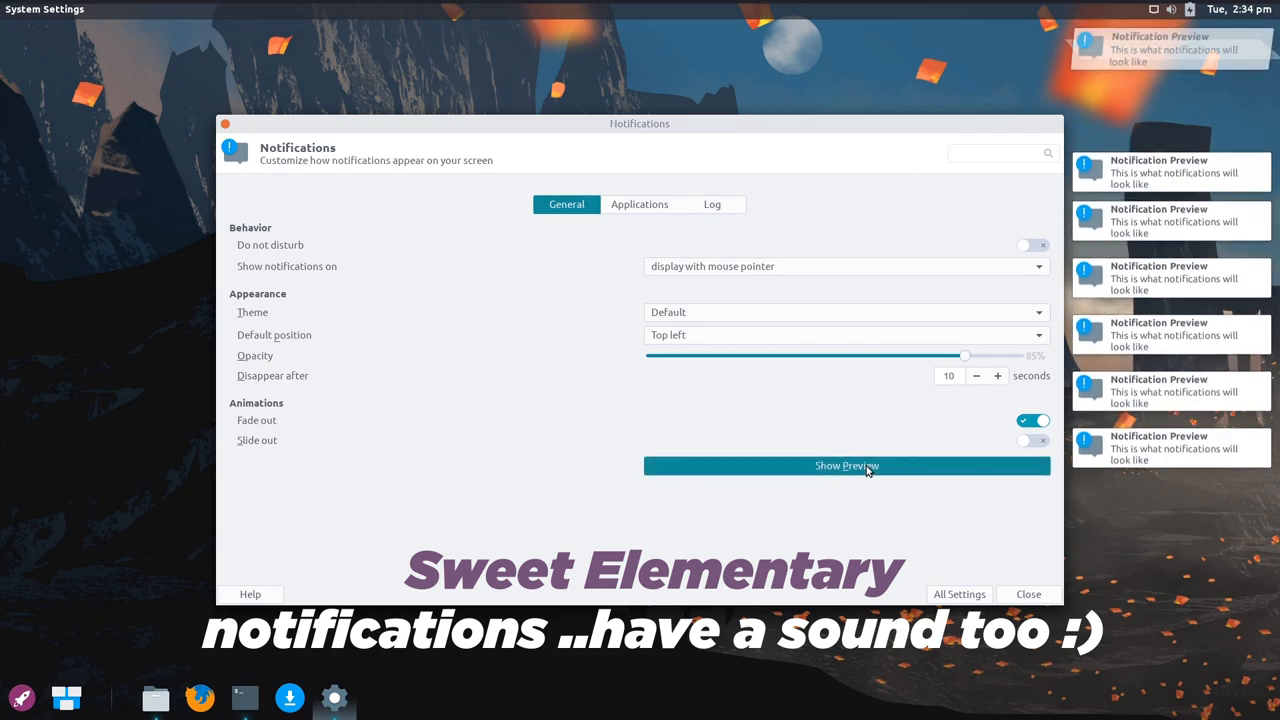
pyautogui.click(846, 464)
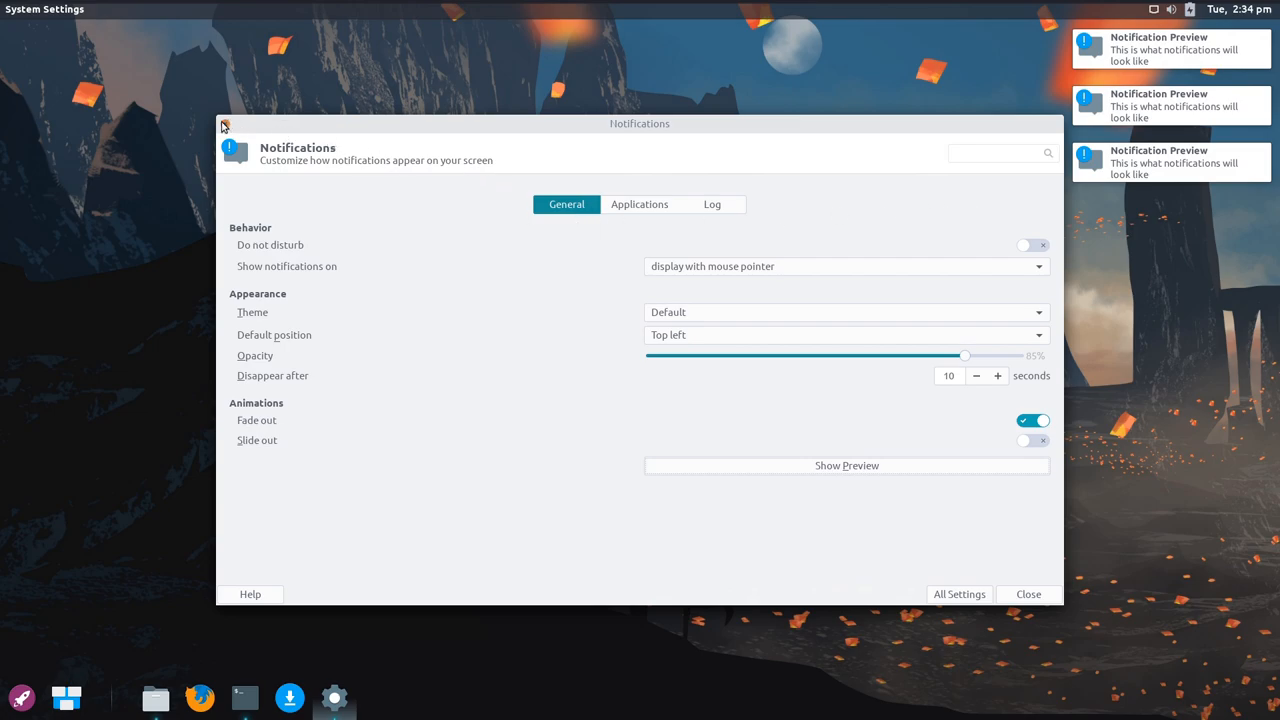
pyautogui.click(958, 594)
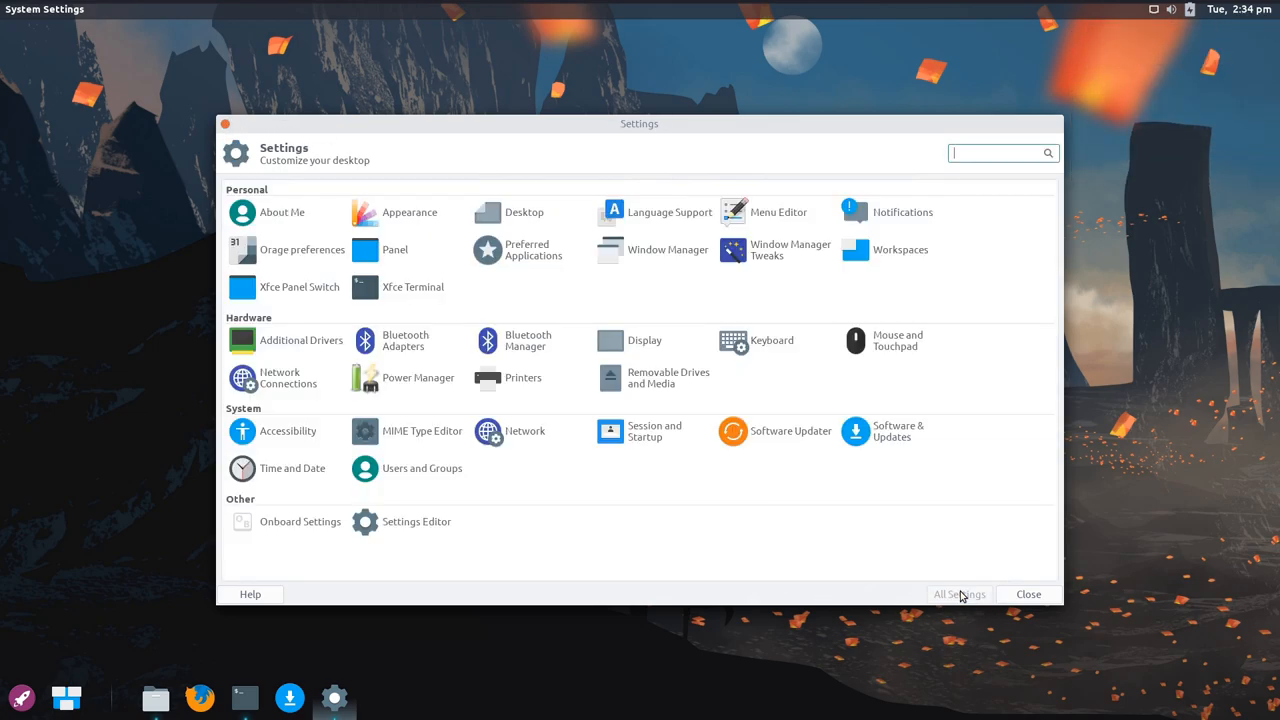